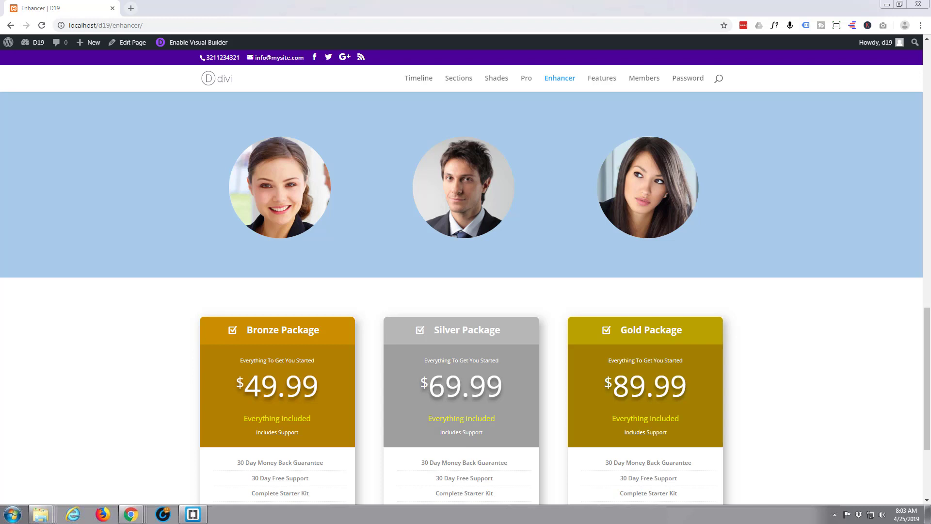
{"action": "mouse_move", "coordinate": [462, 199]}
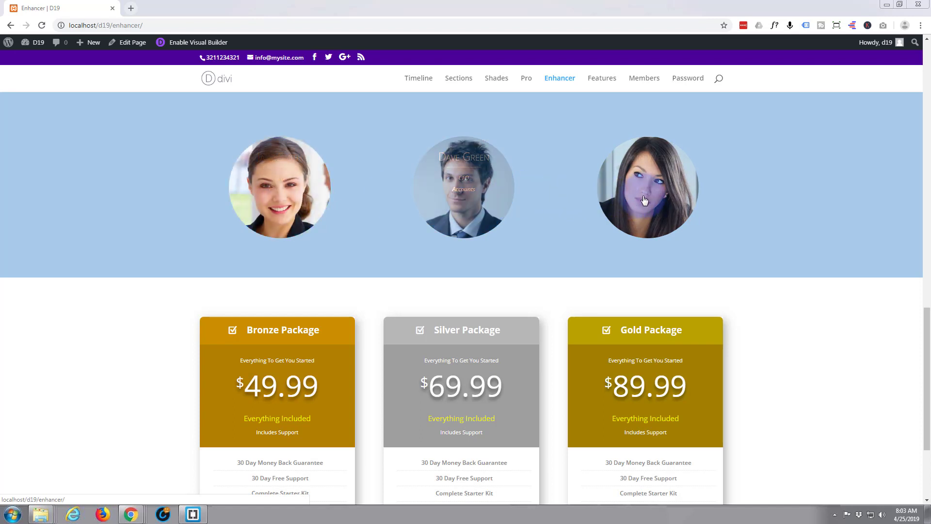
{"action": "mouse_move", "coordinate": [464, 198]}
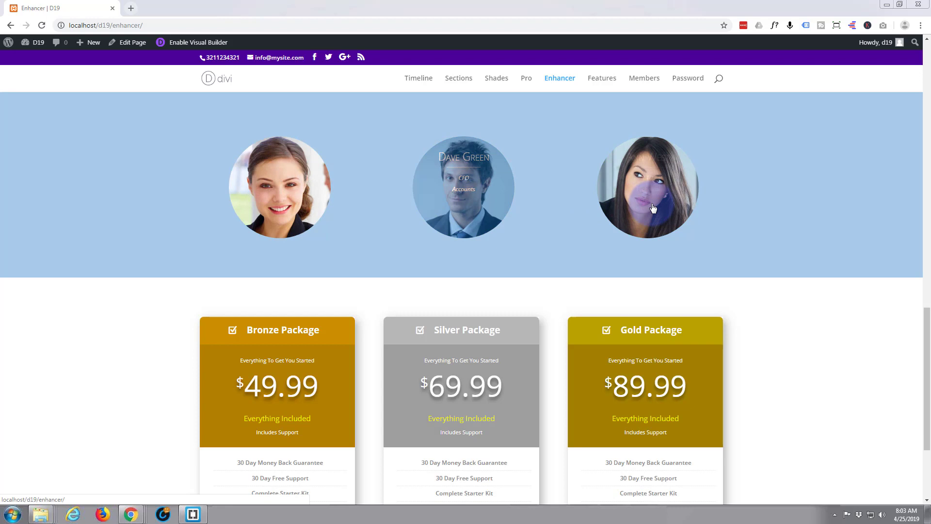
{"action": "mouse_move", "coordinate": [647, 207]}
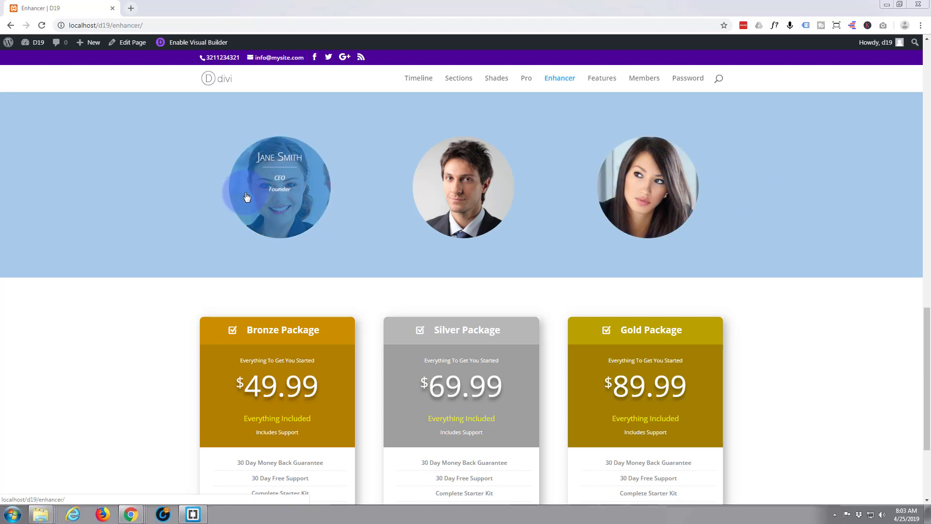
{"action": "mouse_move", "coordinate": [132, 188]}
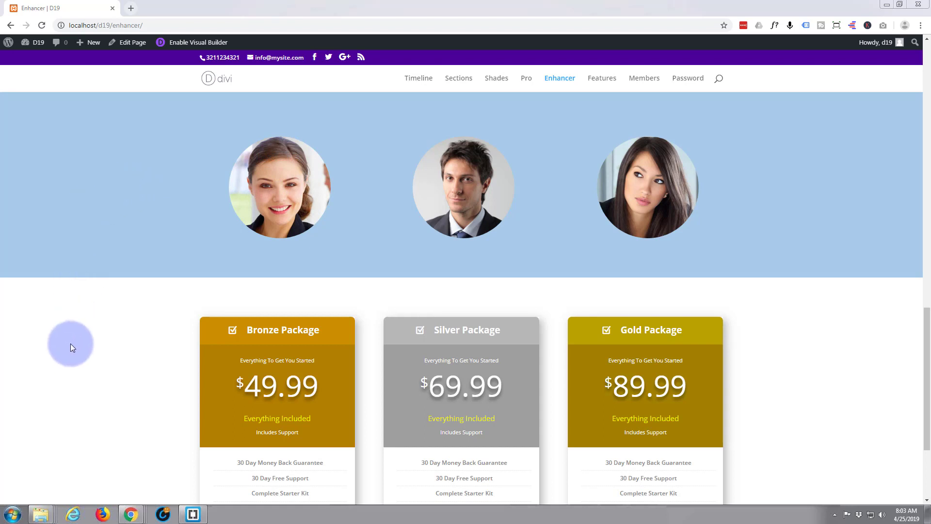
{"action": "mouse_move", "coordinate": [120, 224]}
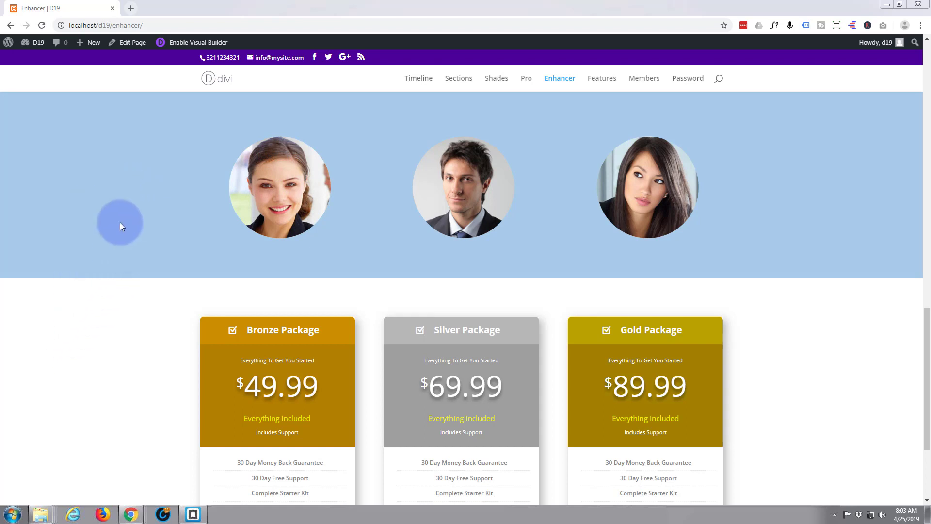
{"action": "mouse_move", "coordinate": [127, 189]}
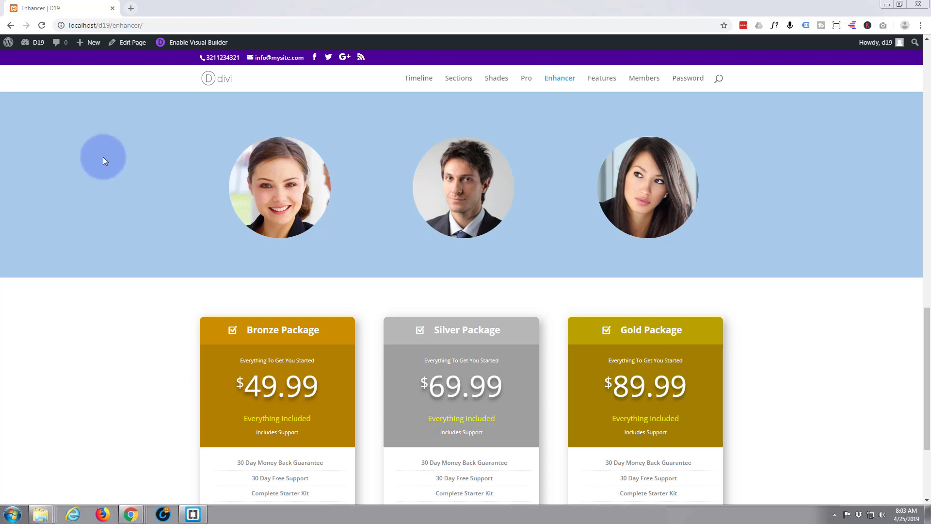
{"action": "mouse_move", "coordinate": [127, 160]}
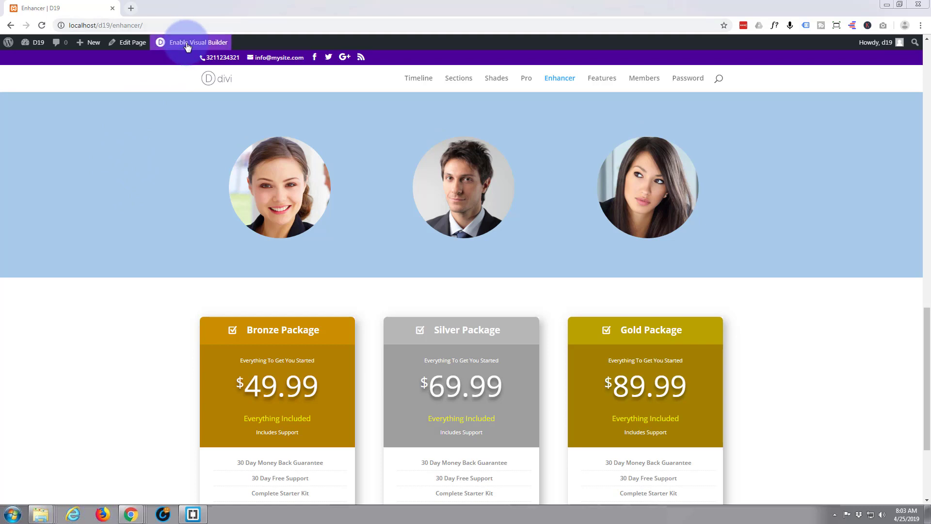
Enable the Visual Builder on the Enhancer page and scroll down to the team section
{"action": "left_click", "coordinate": [199, 42]}
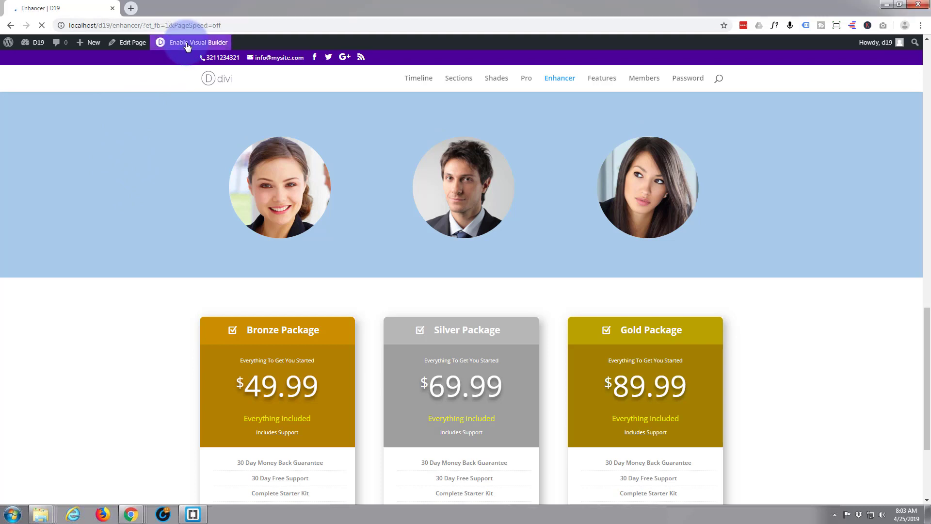
{"action": "left_click", "coordinate": [191, 42]}
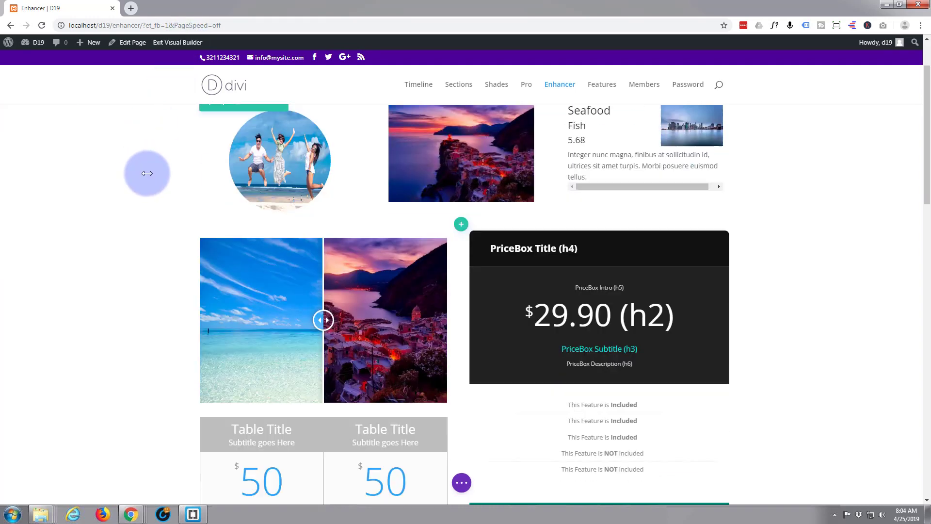
{"action": "scroll", "scroll_direction": "down", "scroll_amount": 3}
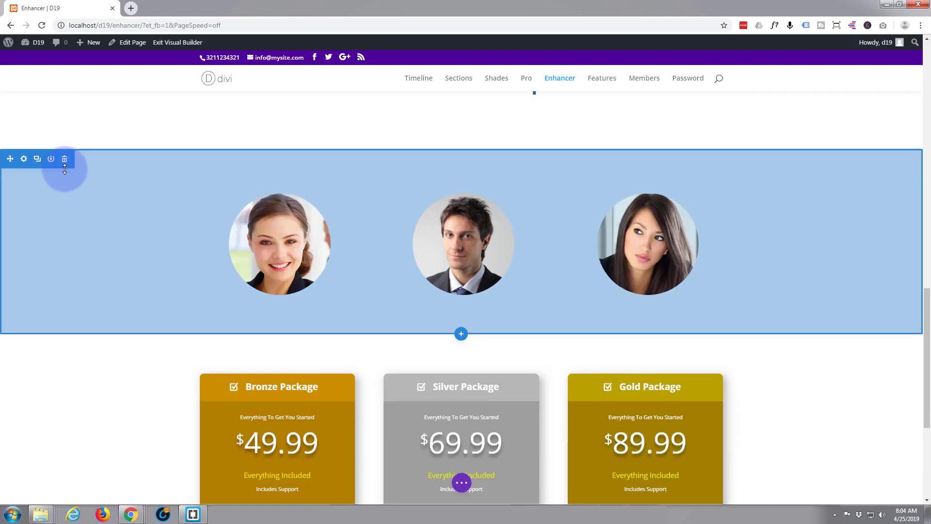
{"action": "scroll", "scroll_direction": "down", "scroll_amount": 3}
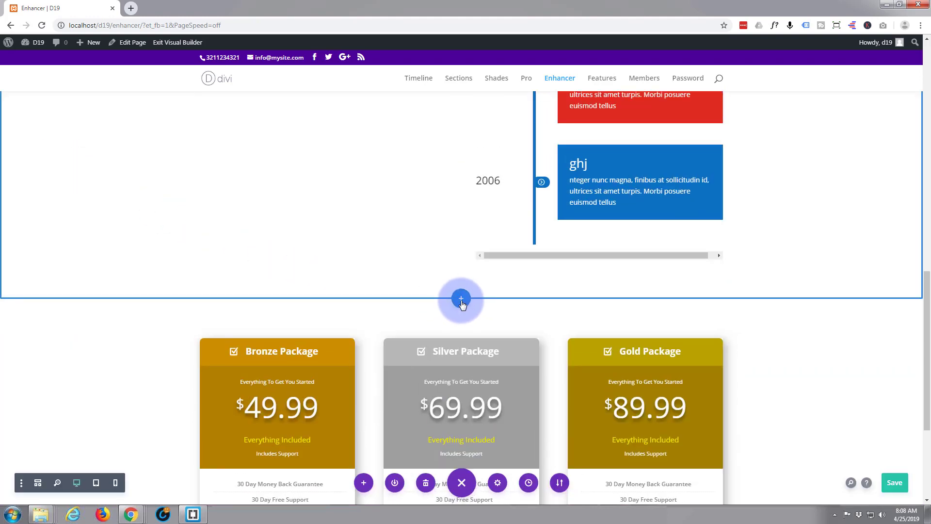
{"action": "mouse_move", "coordinate": [462, 298]}
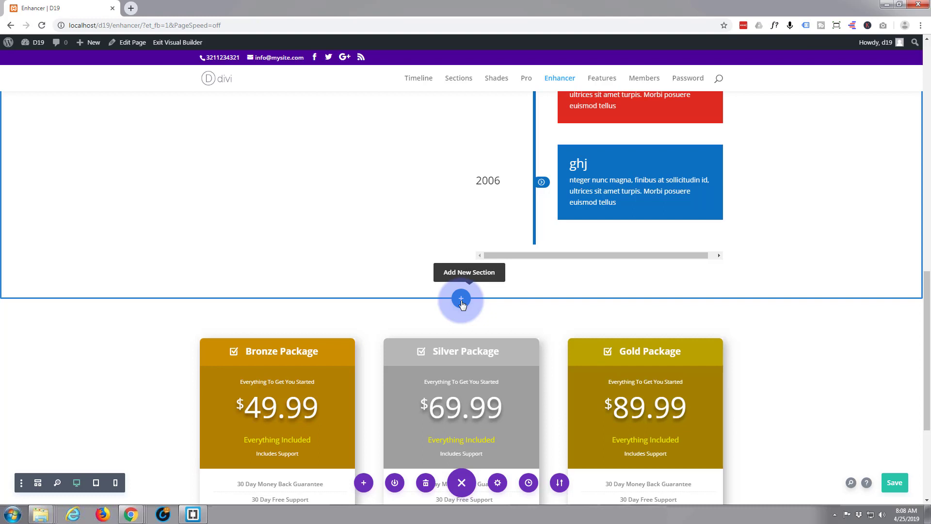
Insert a new Regular section with a DE Shop Carousel module in its first column
{"action": "left_click", "coordinate": [461, 300]}
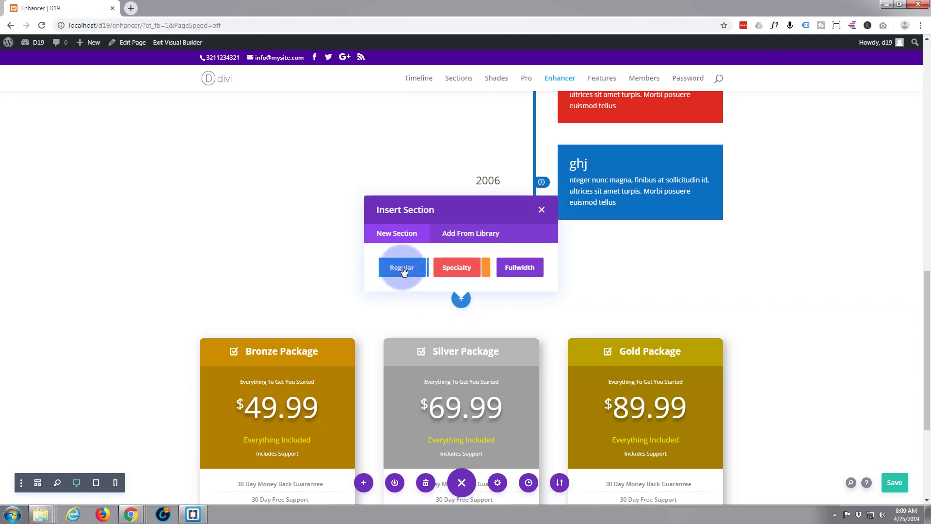
{"action": "left_click", "coordinate": [401, 267]}
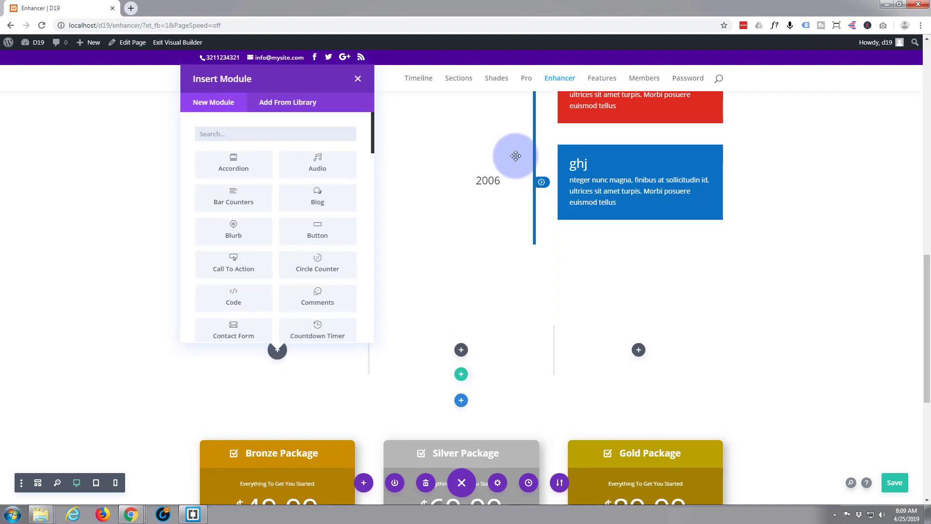
{"action": "mouse_move", "coordinate": [317, 269]}
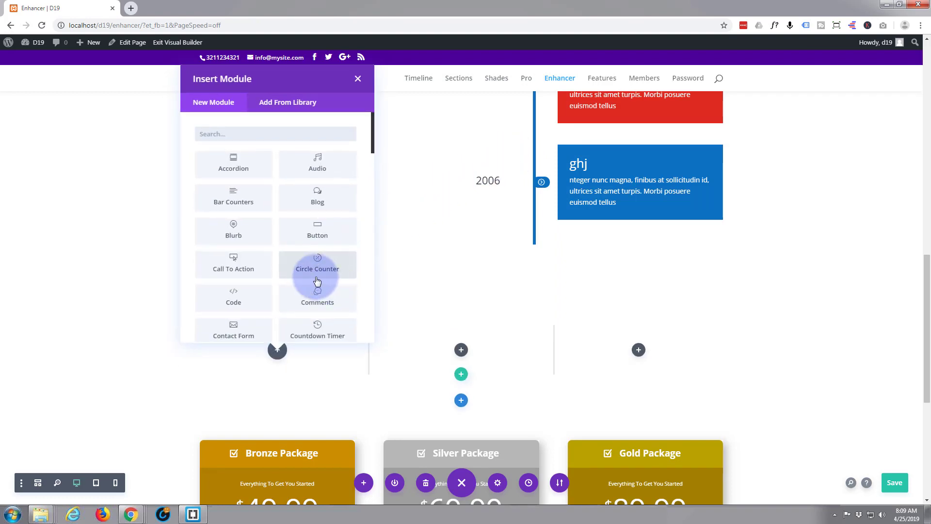
{"action": "mouse_move", "coordinate": [233, 232]}
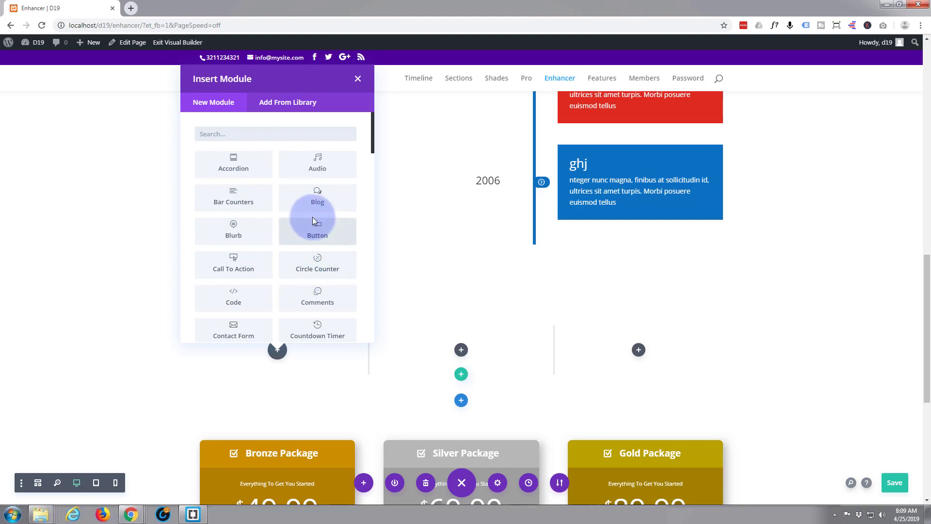
{"action": "scroll", "scroll_direction": "down", "scroll_amount": 3}
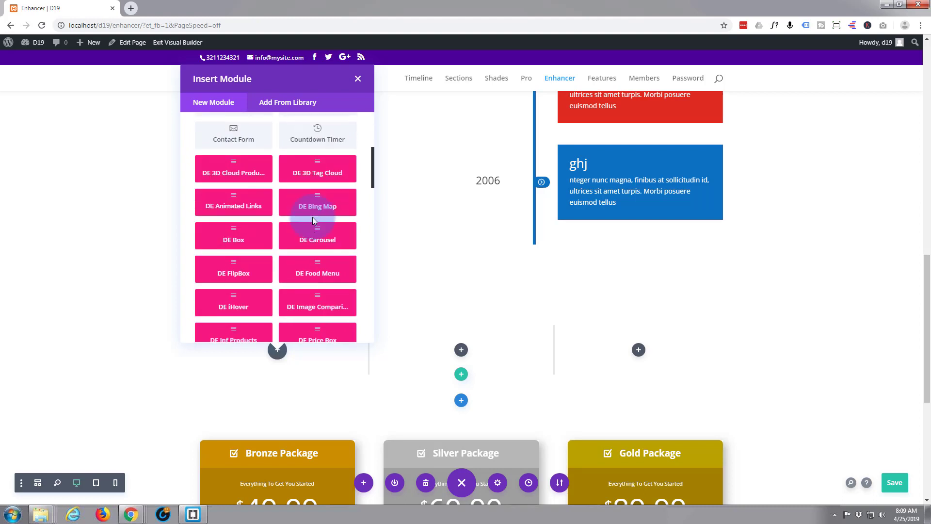
{"action": "scroll", "scroll_direction": "down", "scroll_amount": 3}
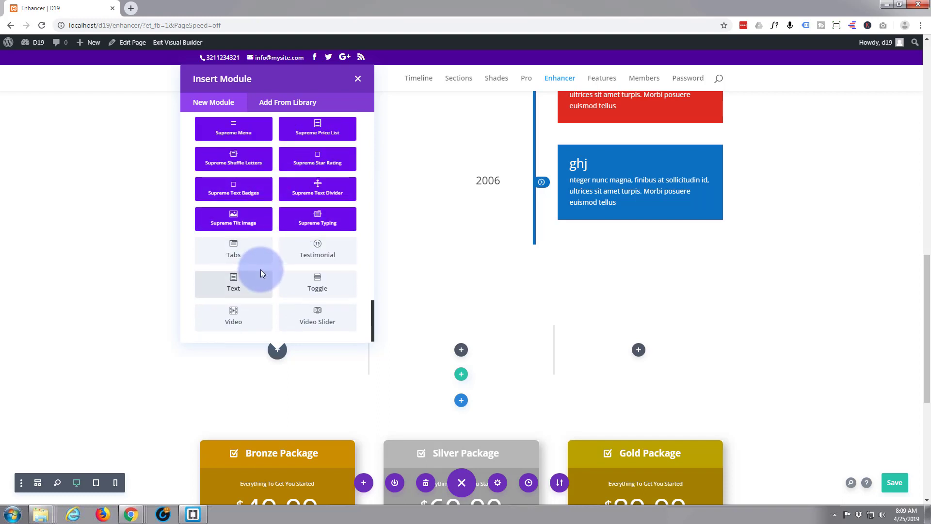
{"action": "scroll", "scroll_direction": "down", "scroll_amount": 3}
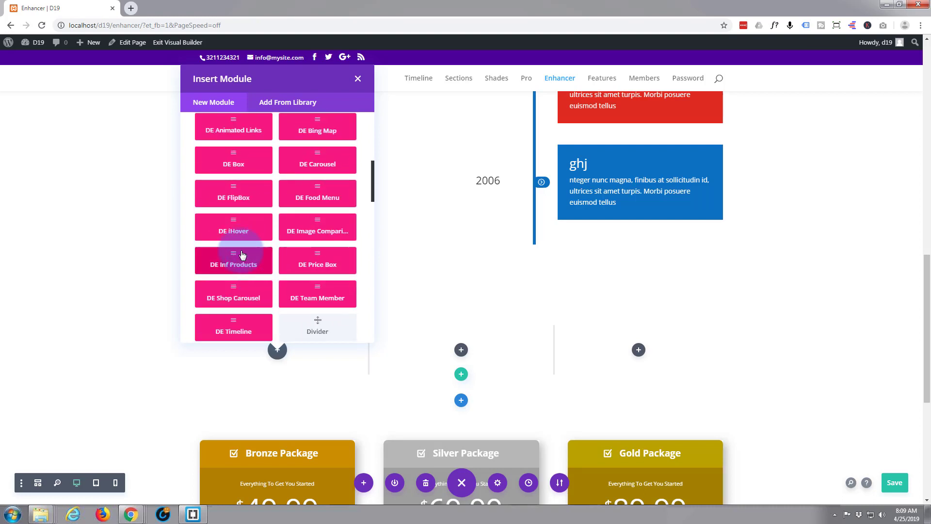
{"action": "mouse_move", "coordinate": [302, 82]}
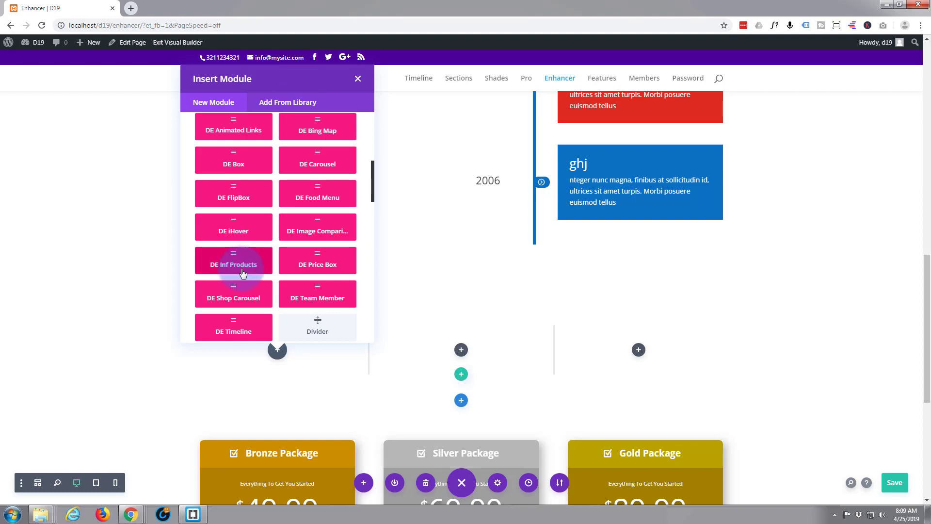
{"action": "mouse_move", "coordinate": [234, 298]}
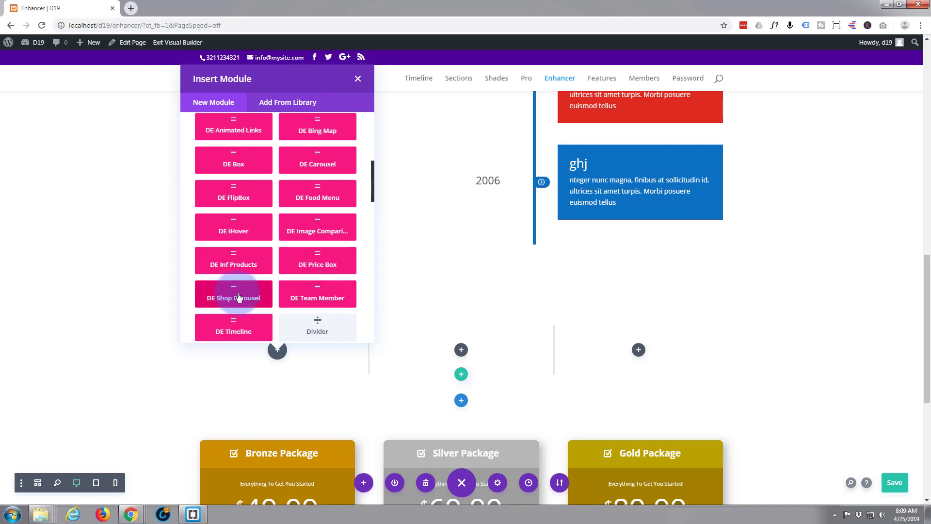
{"action": "left_click", "coordinate": [232, 298]}
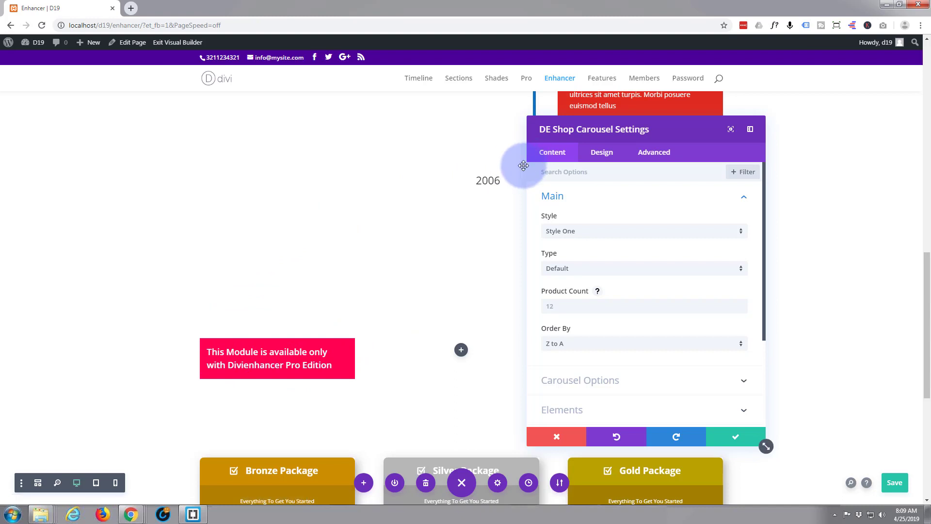
{"action": "mouse_move", "coordinate": [542, 160]}
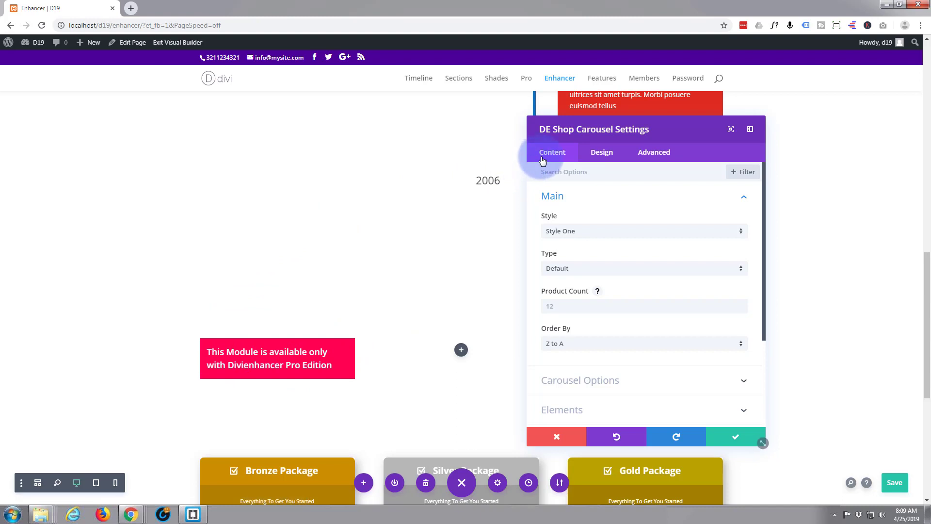
{"action": "mouse_move", "coordinate": [776, 320]}
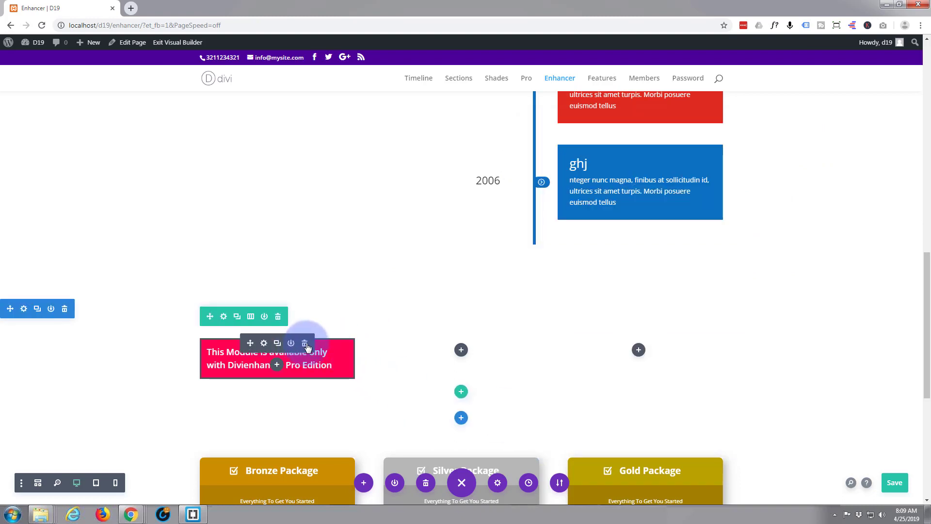
Delete the Shop Carousel module and add a DE iHover module in the first column
{"action": "left_click", "coordinate": [304, 343]}
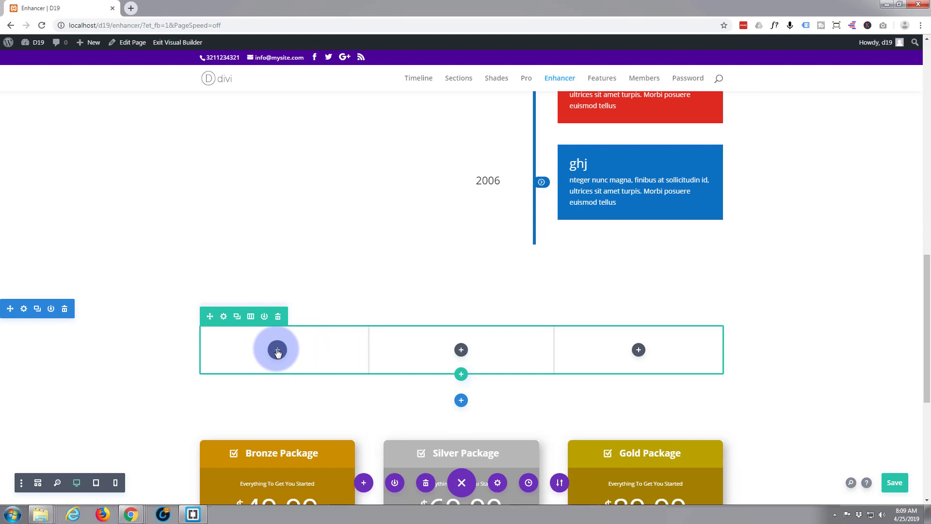
{"action": "left_click", "coordinate": [276, 349]}
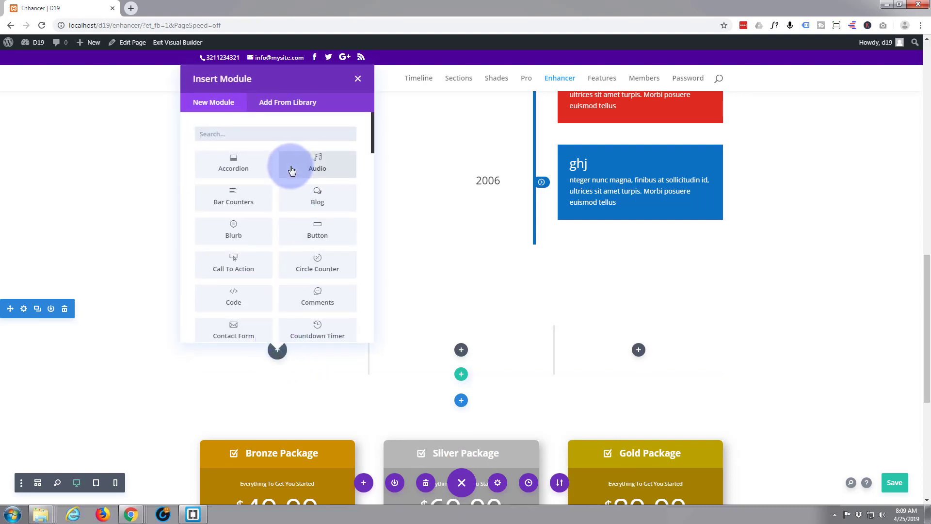
{"action": "scroll", "scroll_direction": "down", "scroll_amount": 3}
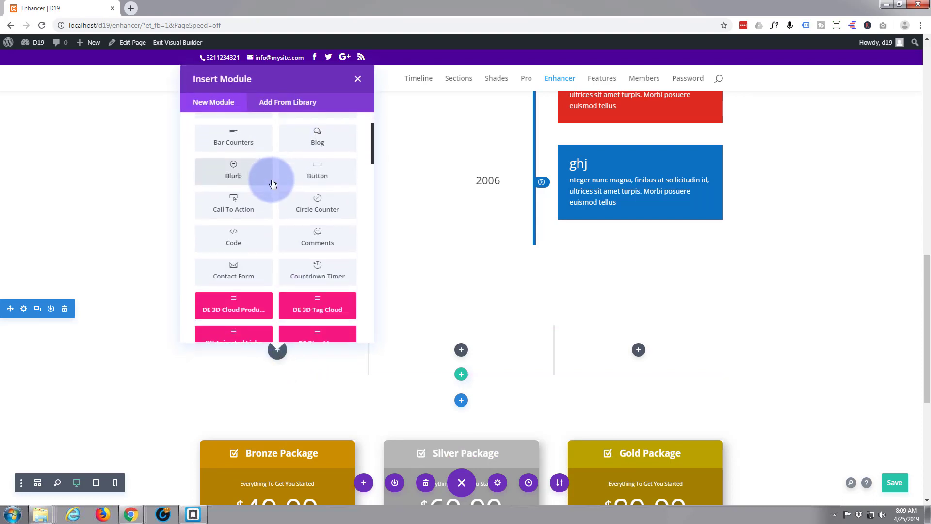
{"action": "scroll", "scroll_direction": "down", "scroll_amount": 3}
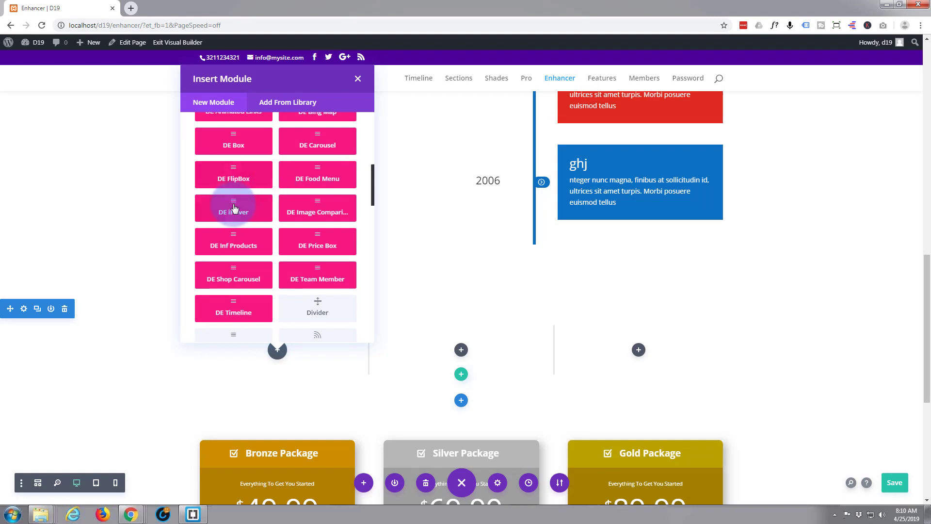
{"action": "left_click", "coordinate": [233, 208]}
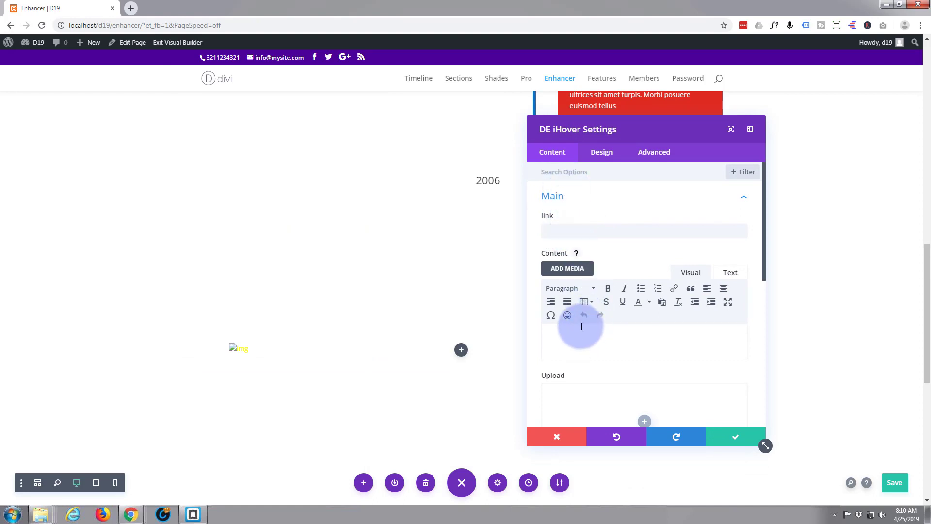
Enter 'Jane Smith' as the iHover content and make it a Heading 2
{"action": "type", "text": "J"}
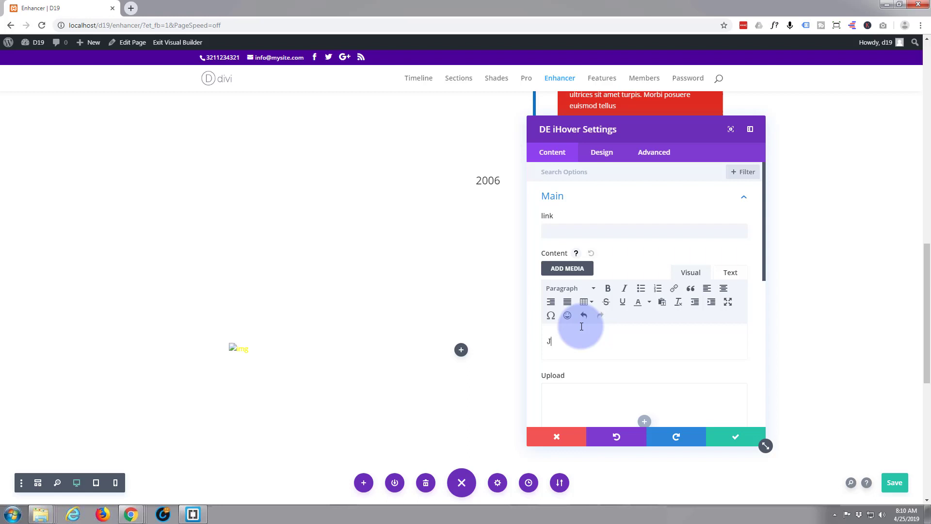
{"action": "type", "text": "ane S"}
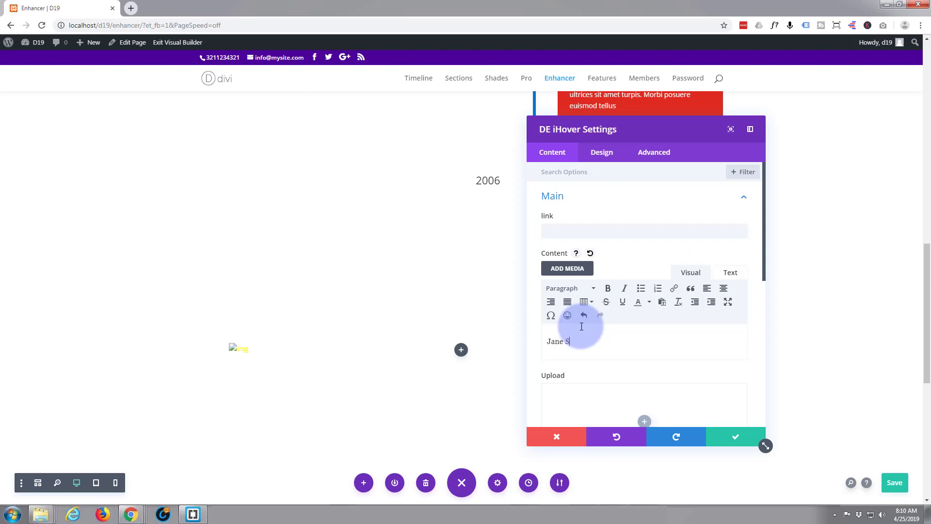
{"action": "type", "text": "mith"}
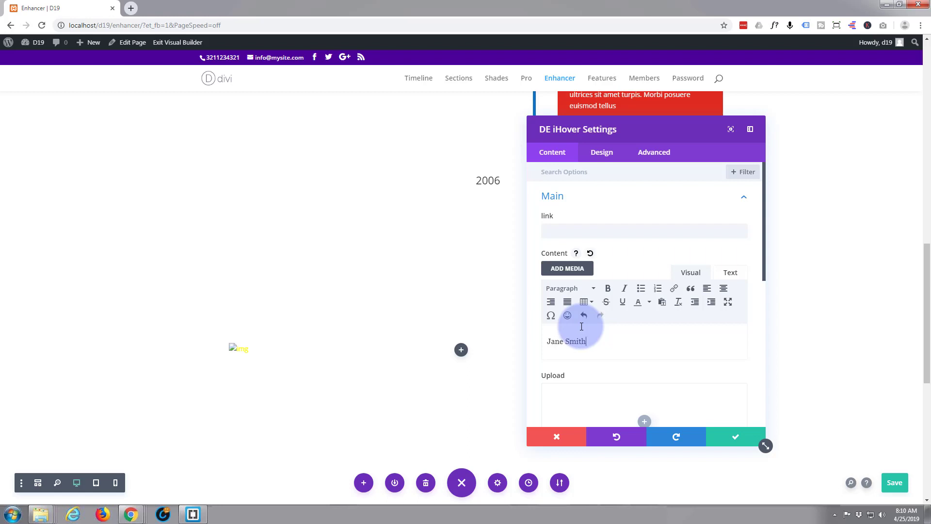
{"action": "triple_click", "coordinate": [566, 340]}
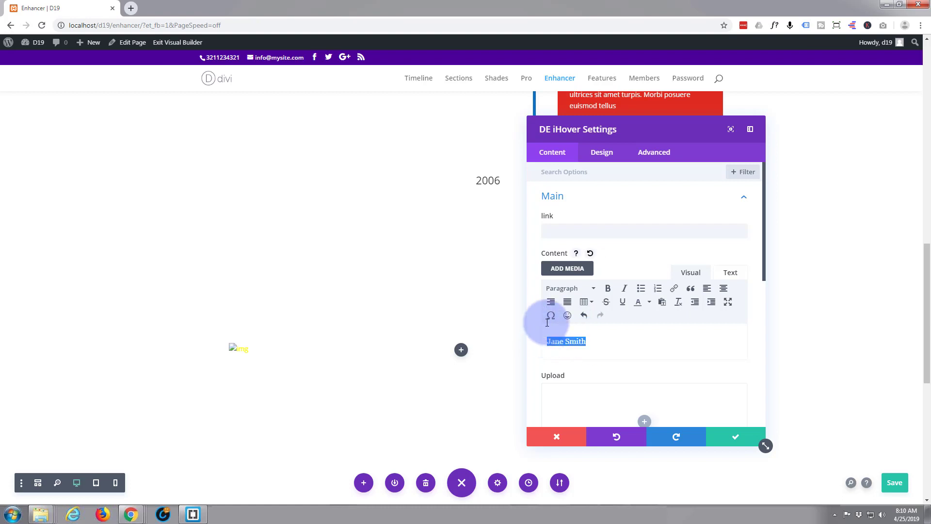
{"action": "left_click", "coordinate": [569, 288]}
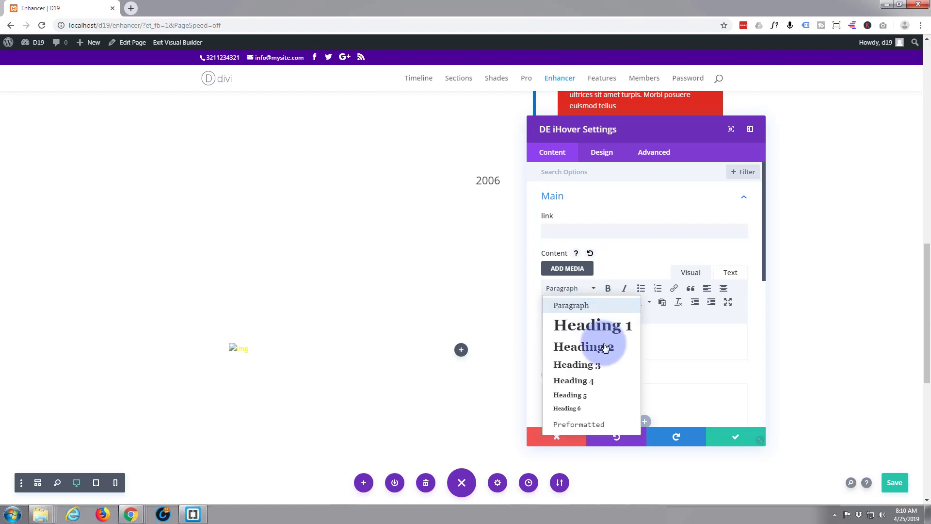
{"action": "left_click", "coordinate": [582, 347]}
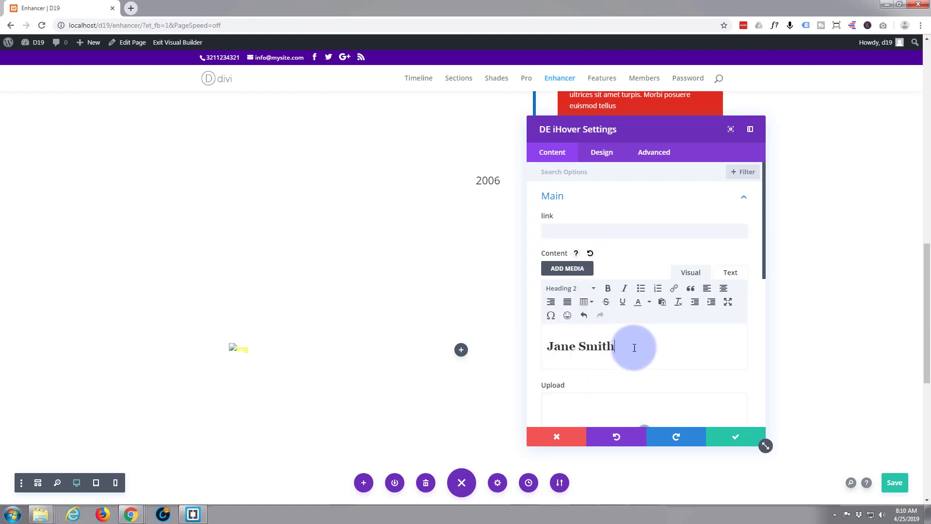
Add 'CEO Founder' on the line beneath the name
{"action": "left_click", "coordinate": [567, 288]}
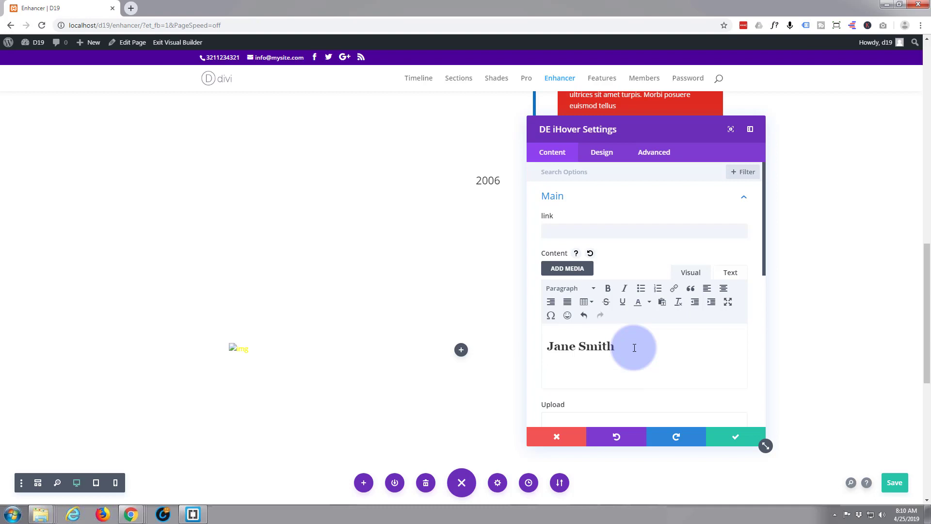
{"action": "type", "text": "CEO Founder"}
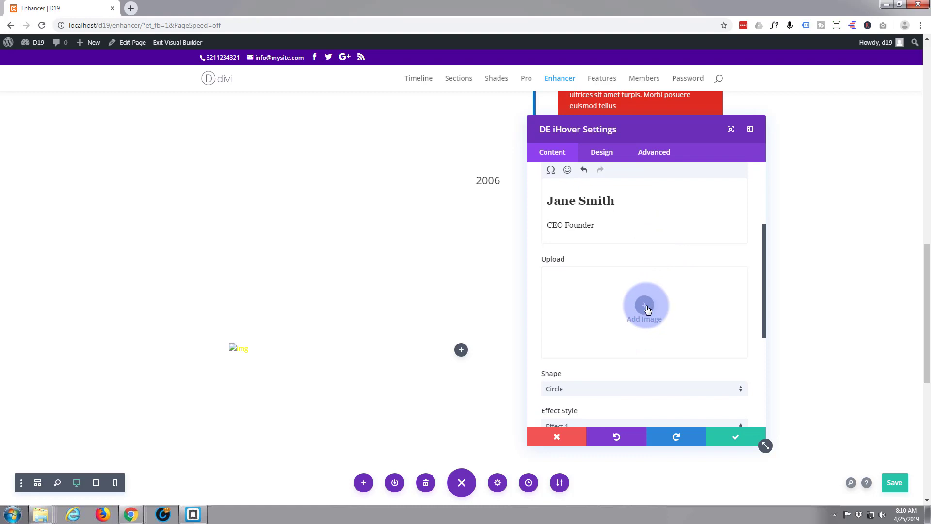
Upload the smiling woman's portrait from the Media Library as the iHover image
{"action": "left_click", "coordinate": [644, 309]}
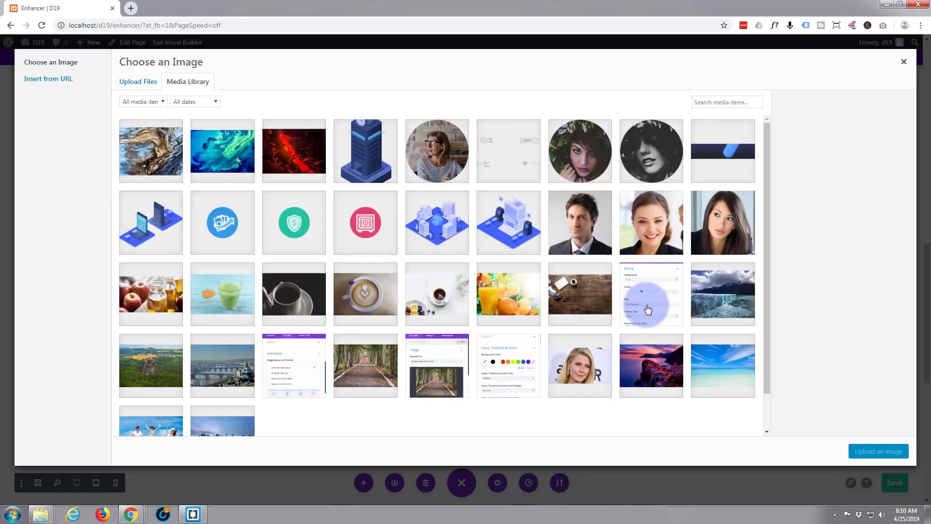
{"action": "left_click", "coordinate": [651, 222]}
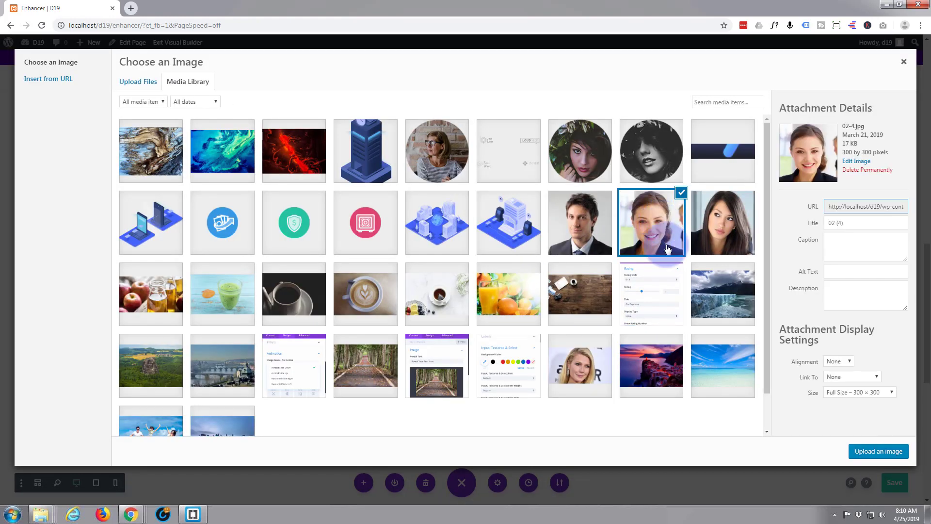
{"action": "left_click", "coordinate": [878, 451]}
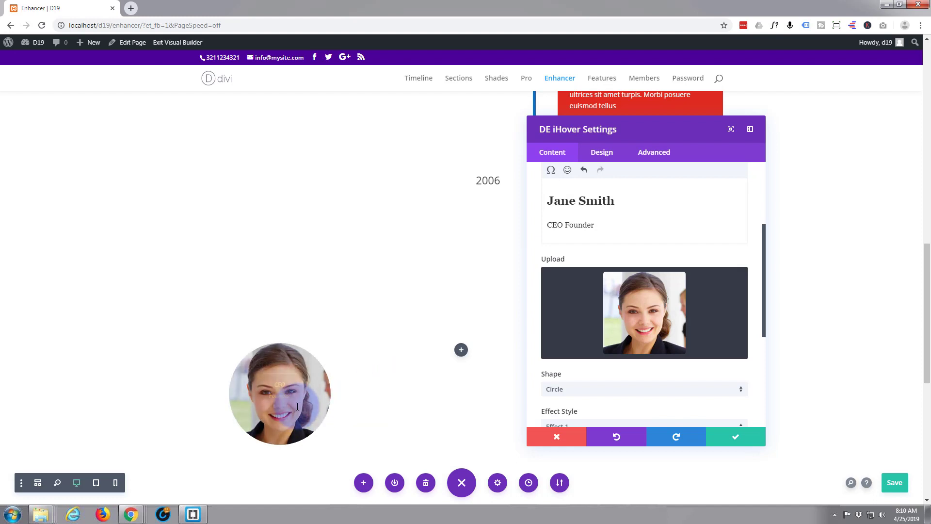
{"action": "mouse_move", "coordinate": [280, 394]}
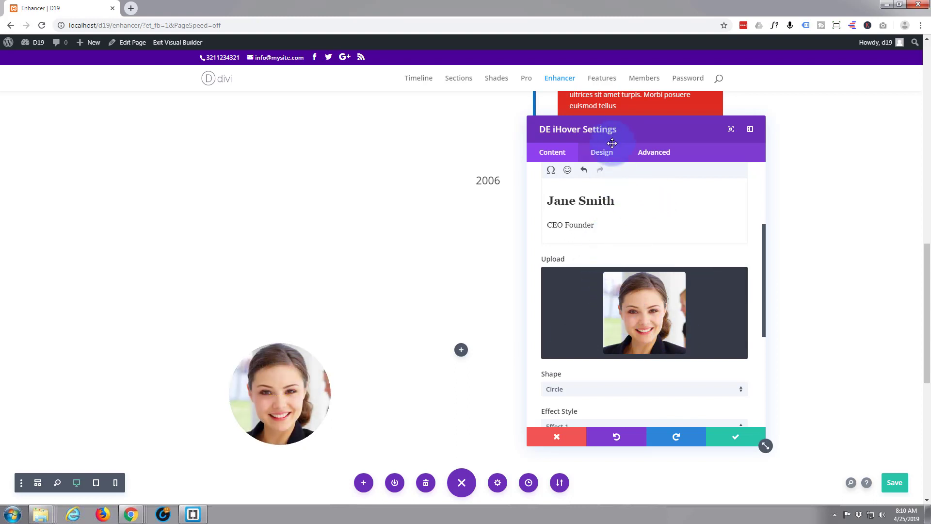
In Design settings, set the Heading 2 font weight to Light and review the body Text group
{"action": "left_click", "coordinate": [602, 153]}
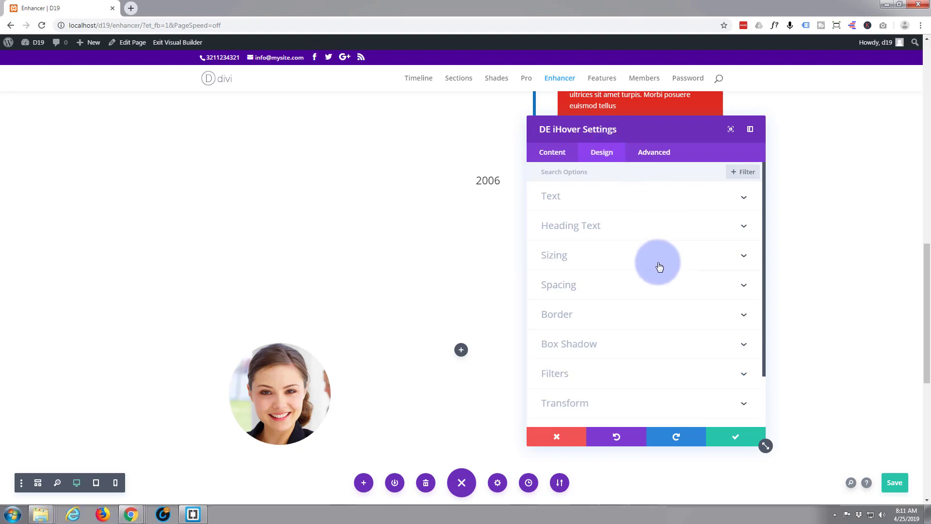
{"action": "mouse_move", "coordinate": [628, 231]}
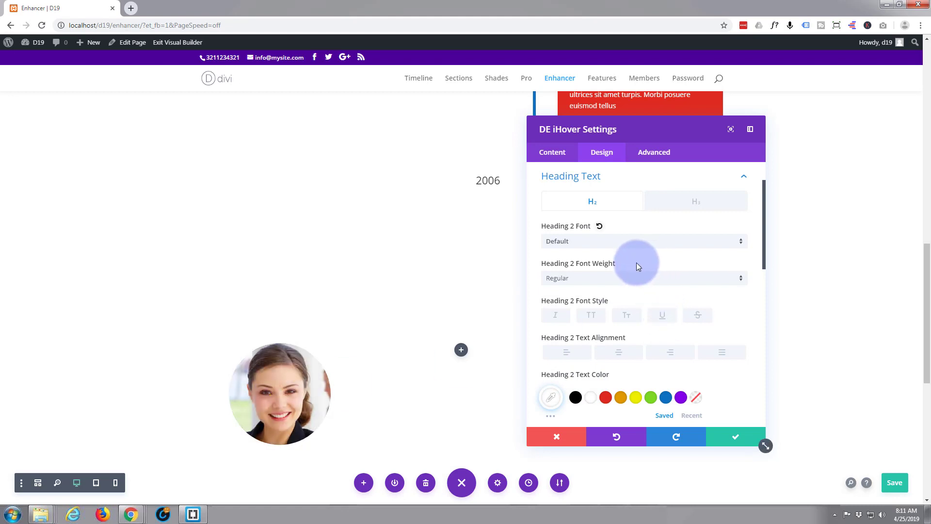
{"action": "mouse_move", "coordinate": [743, 255]}
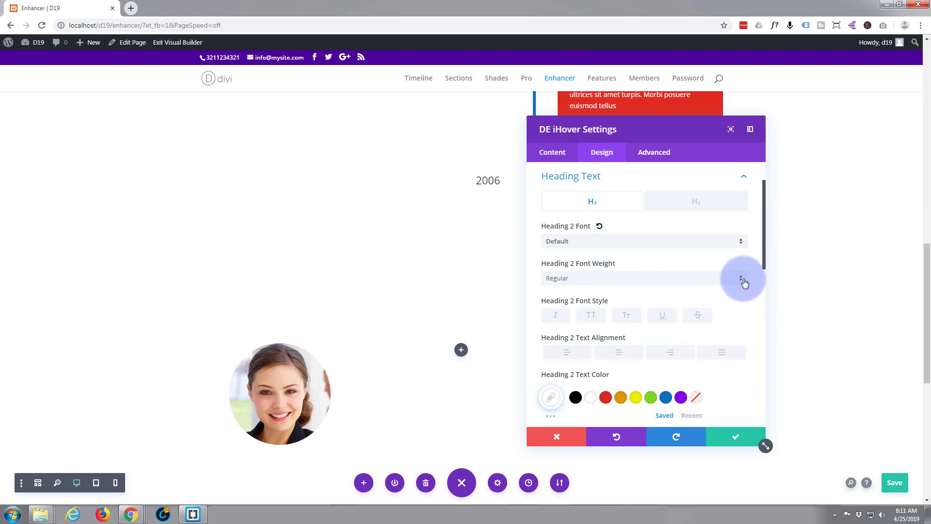
{"action": "left_click", "coordinate": [641, 278]}
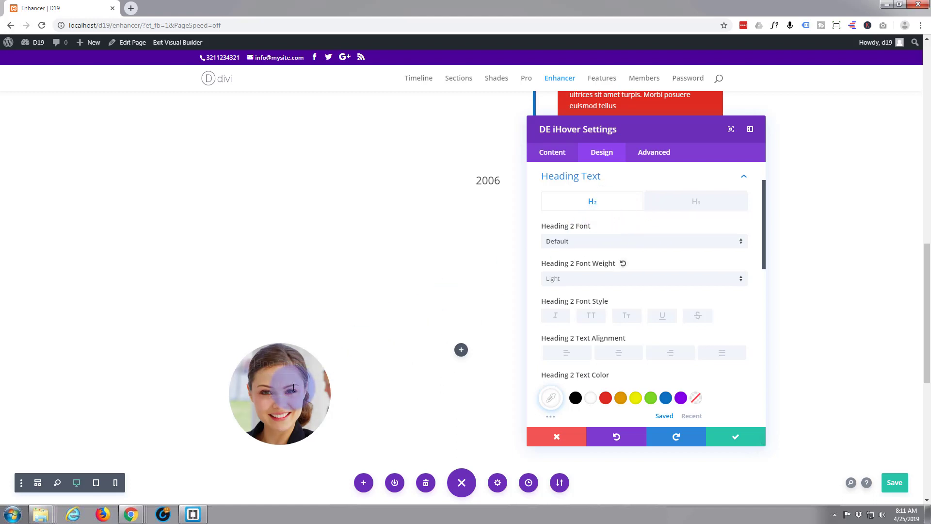
{"action": "mouse_move", "coordinate": [279, 394]}
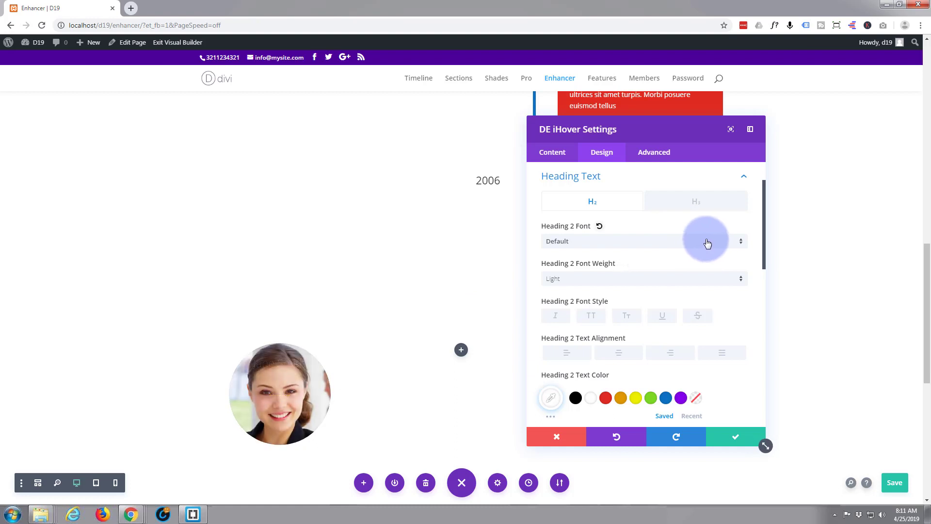
{"action": "left_click", "coordinate": [743, 175]}
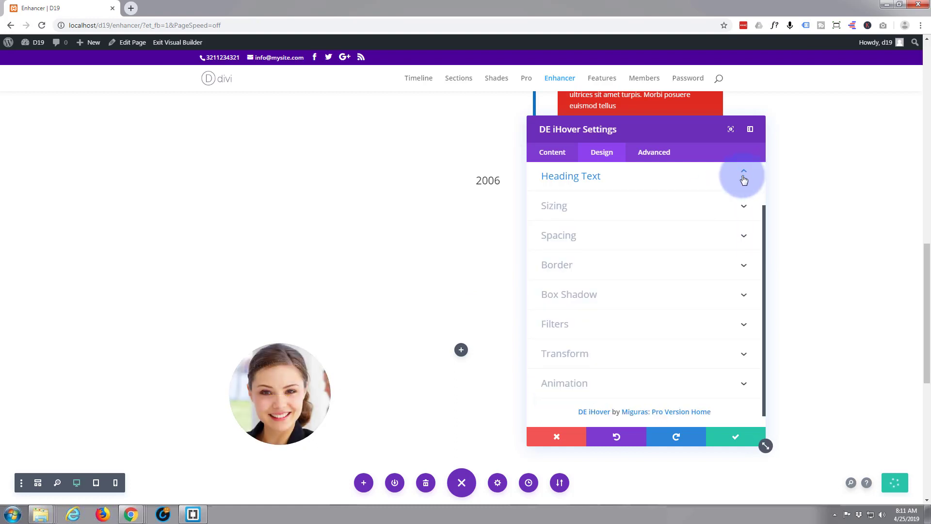
{"action": "left_click", "coordinate": [744, 179]}
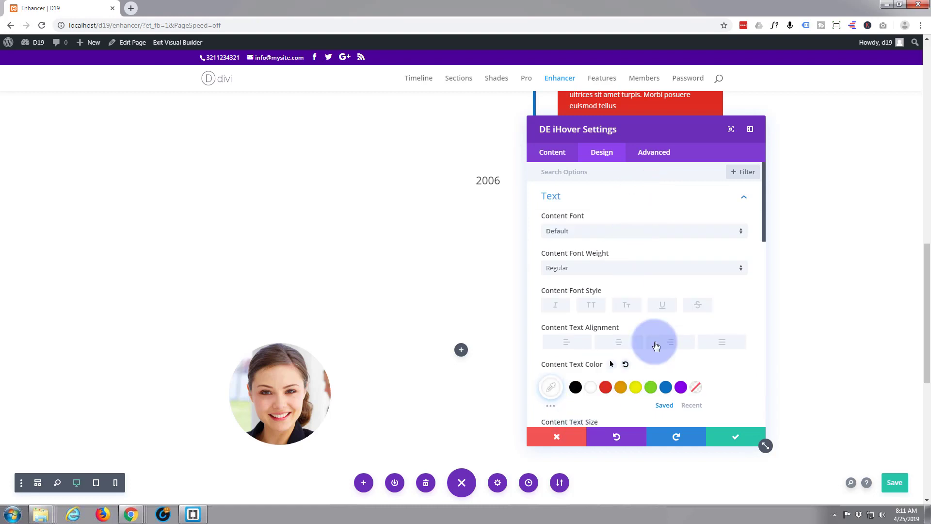
{"action": "left_click", "coordinate": [670, 342]}
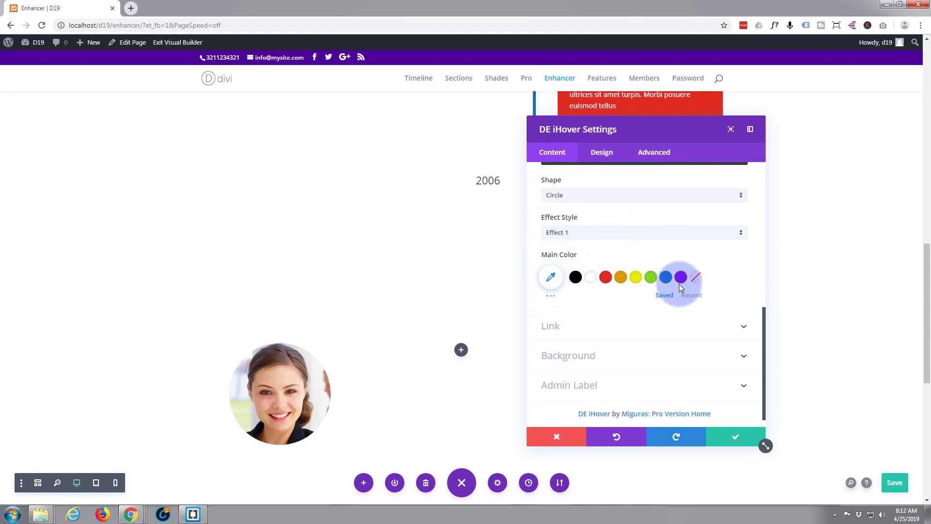
Set Main Color to blue at about 0.74 opacity and apply the module settings
{"action": "left_click", "coordinate": [666, 277]}
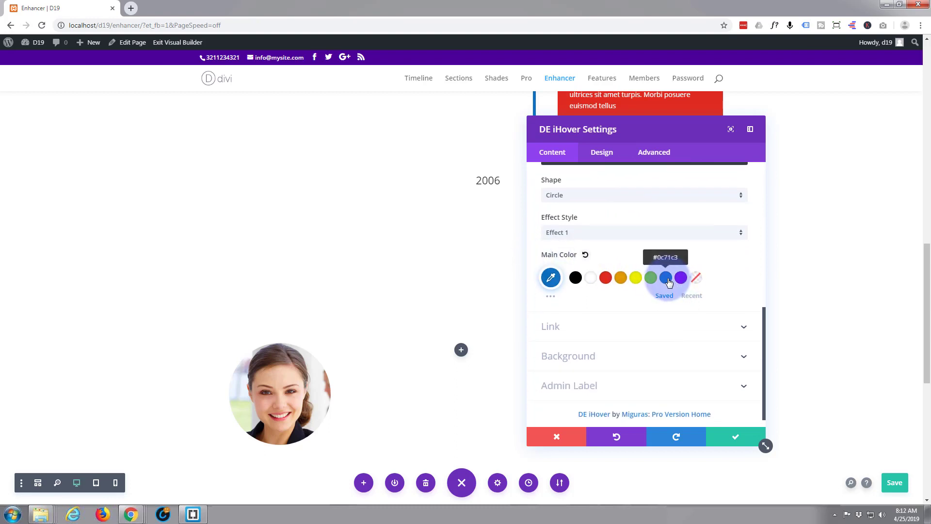
{"action": "left_click", "coordinate": [665, 277]}
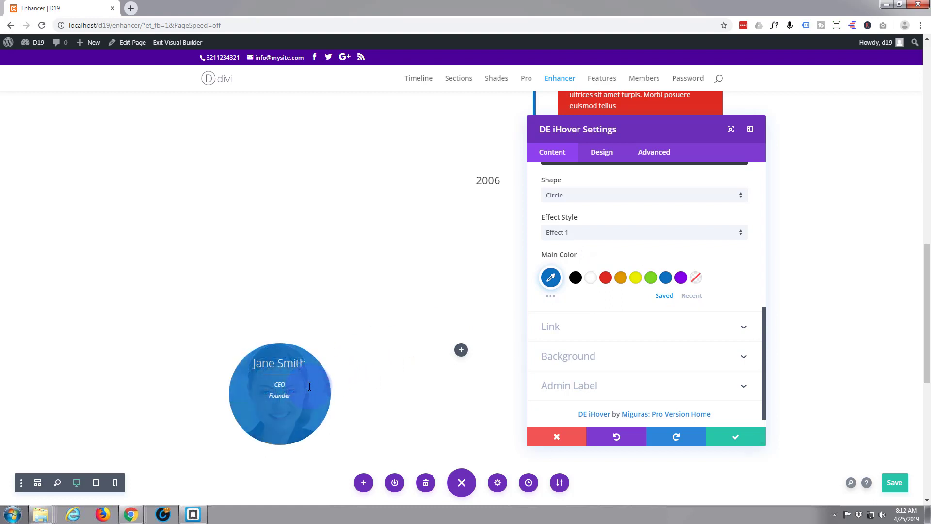
{"action": "mouse_move", "coordinate": [273, 416]}
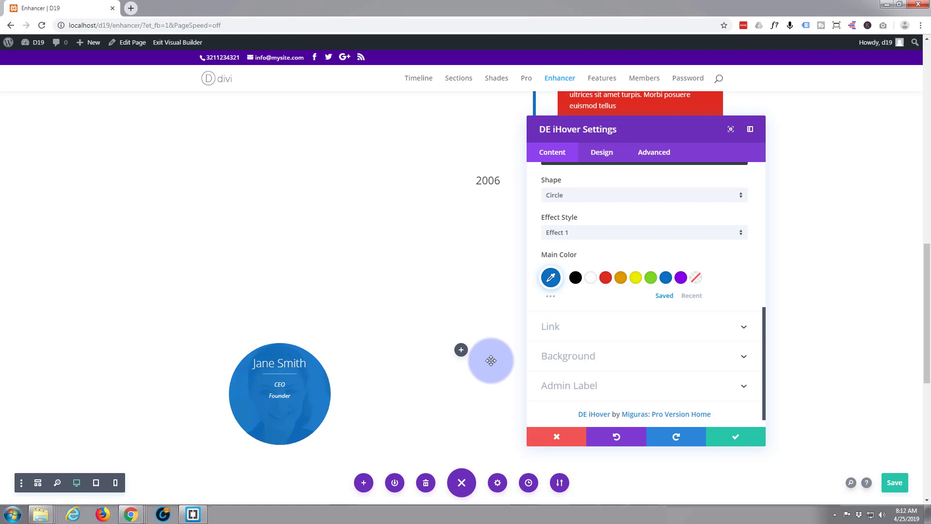
{"action": "left_click", "coordinate": [550, 277]}
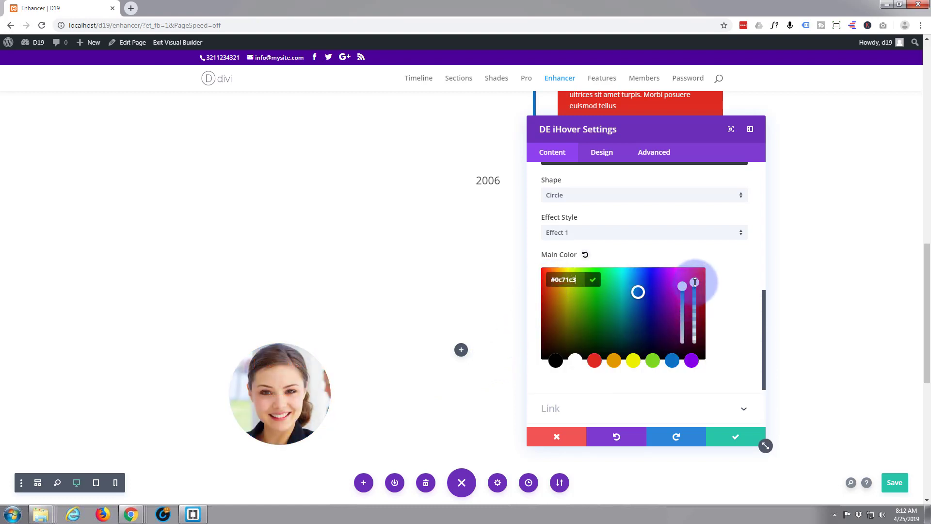
{"action": "left_click_drag", "start_coordinate": [695, 283], "coordinate": [696, 291]}
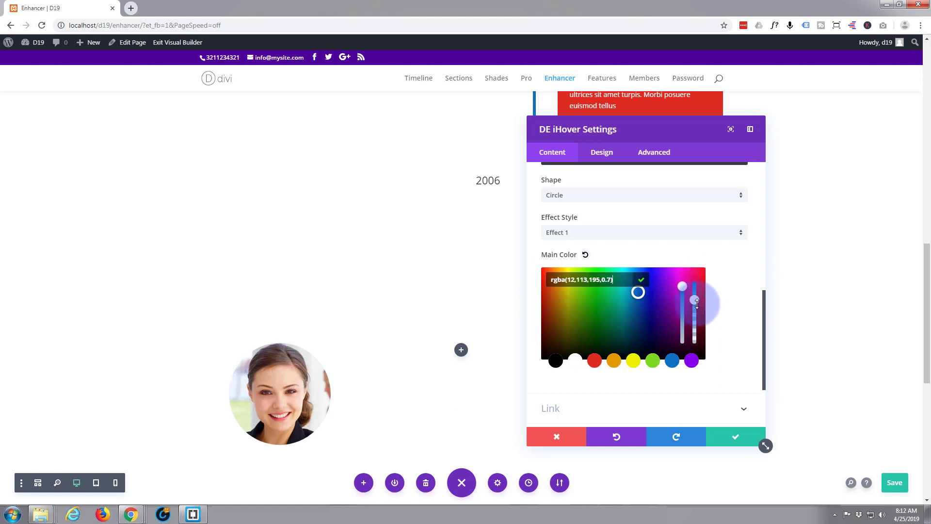
{"action": "left_click_drag", "start_coordinate": [695, 300], "coordinate": [694, 304]}
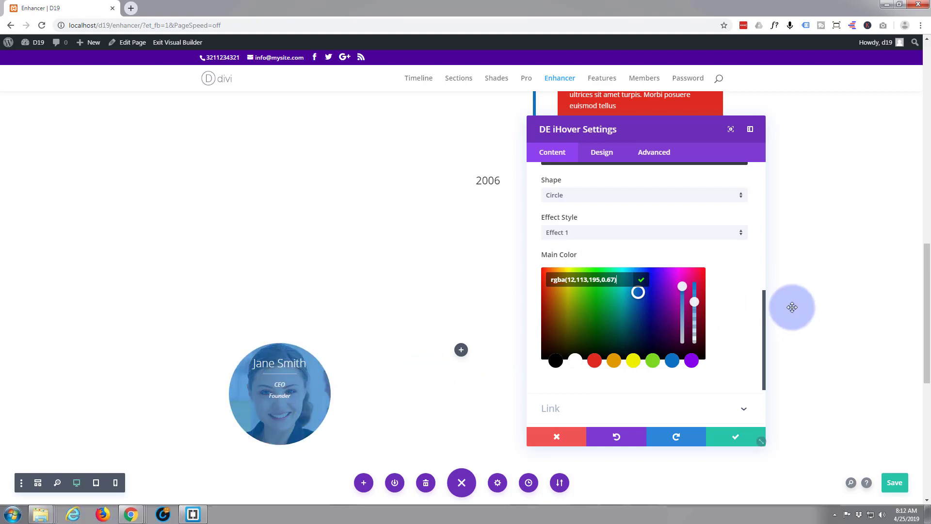
{"action": "left_click_drag", "start_coordinate": [693, 301], "coordinate": [693, 292]}
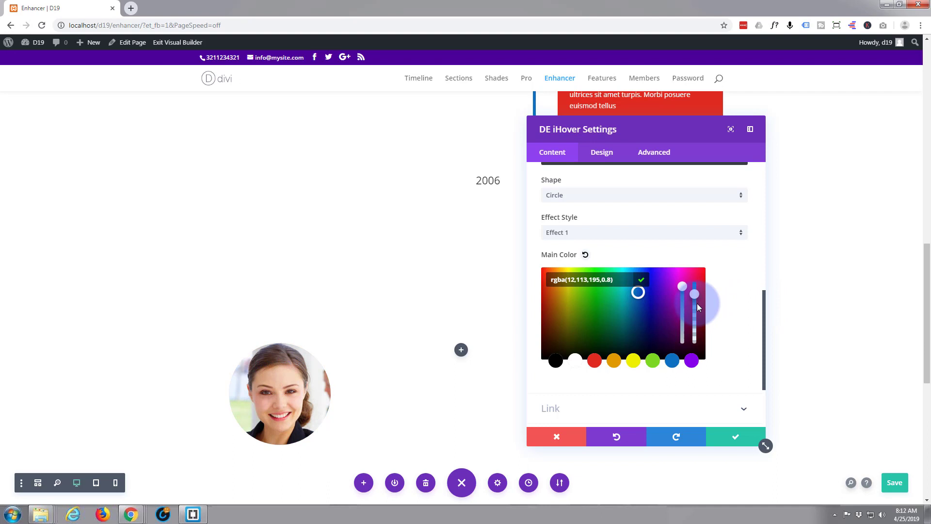
{"action": "left_click_drag", "start_coordinate": [693, 291], "coordinate": [693, 297]}
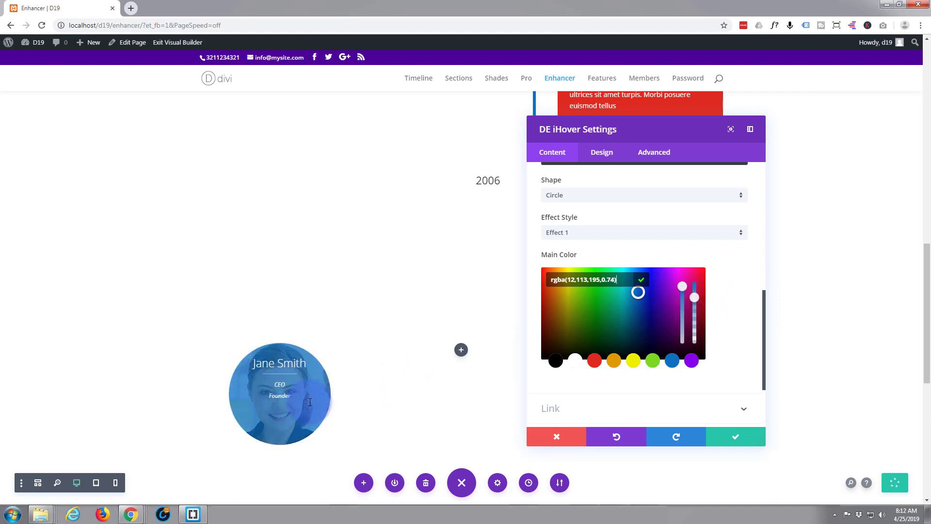
{"action": "mouse_move", "coordinate": [382, 333]}
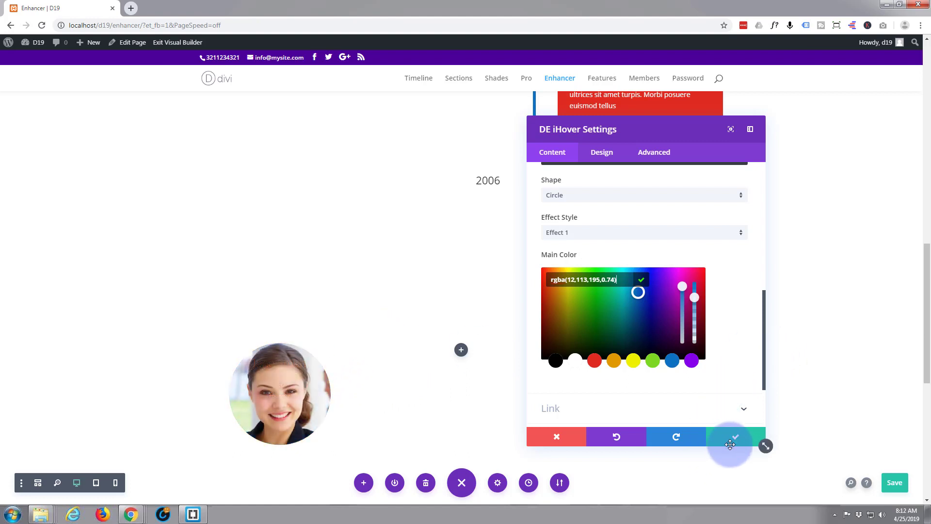
{"action": "left_click", "coordinate": [730, 436]}
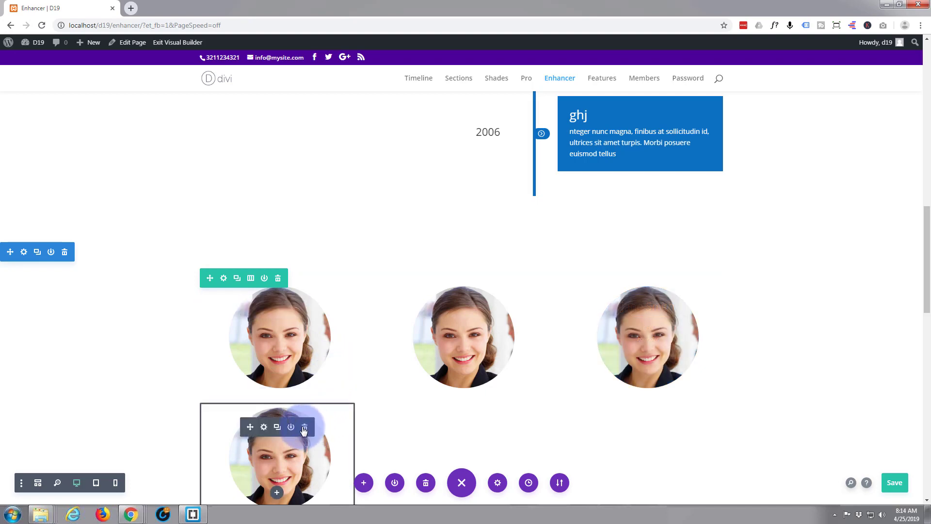
With three photo circles in the row, start editing the middle iHover module
{"action": "scroll", "scroll_direction": "down", "scroll_amount": 3}
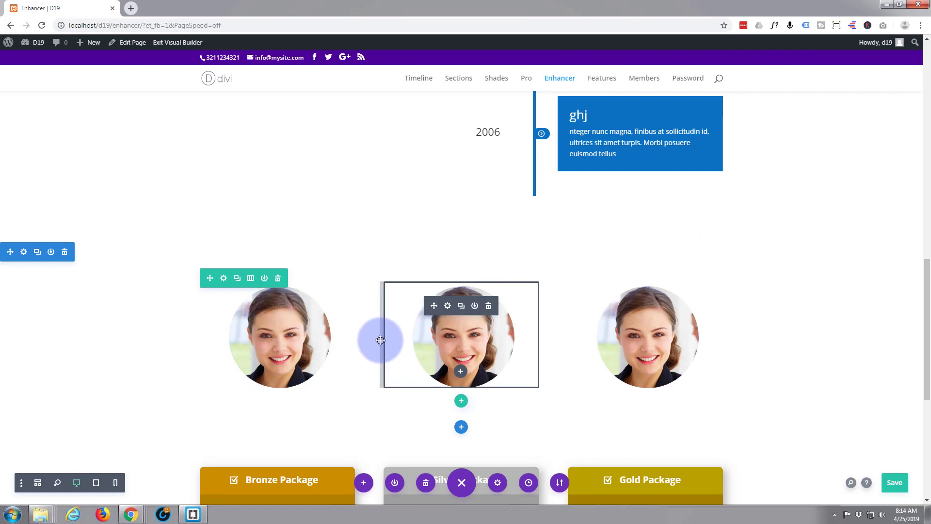
{"action": "mouse_move", "coordinate": [448, 306]}
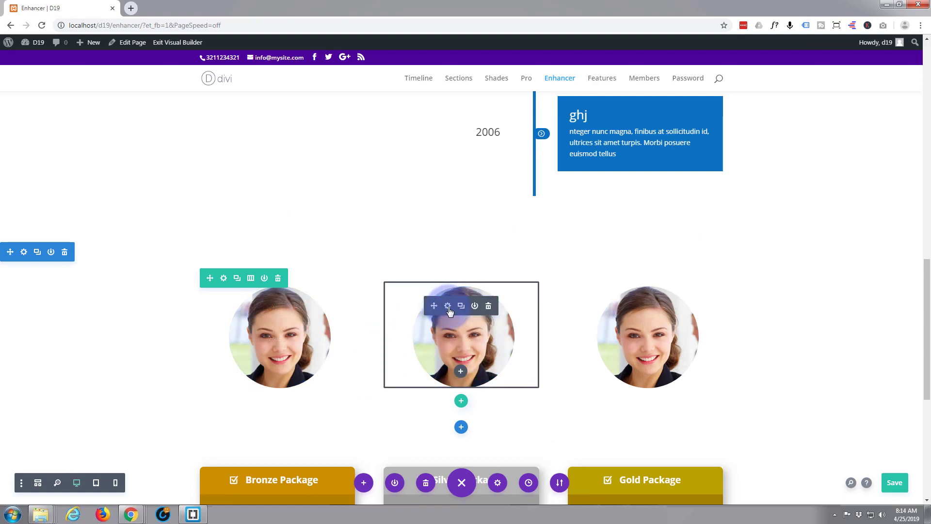
{"action": "left_click", "coordinate": [448, 306]}
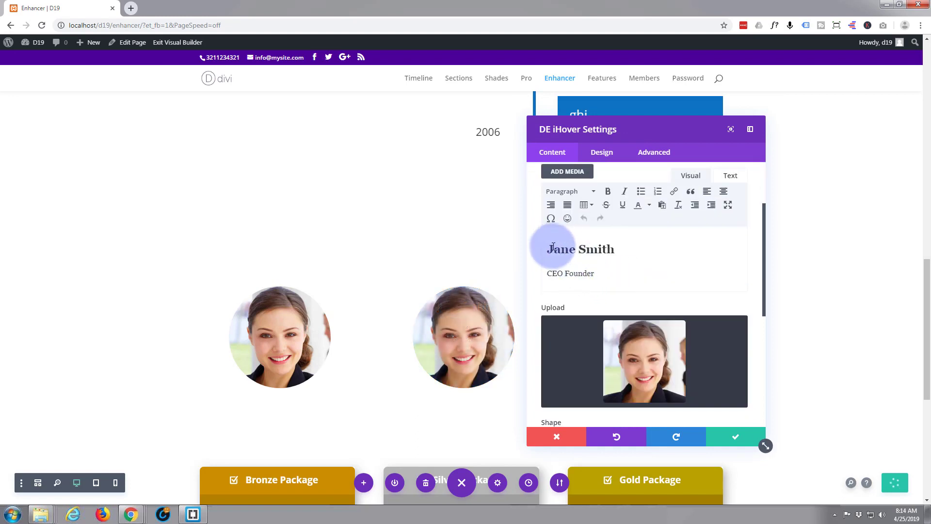
Change the middle circle's text to 'Bill Jones', 'CFO Accounts'
{"action": "double_click", "coordinate": [560, 249]}
{"action": "type", "text": "Bill"}
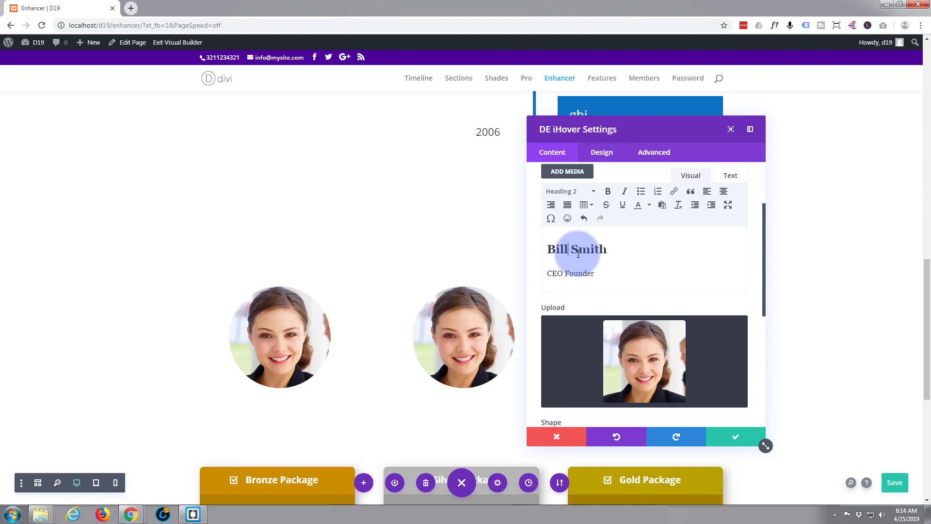
{"action": "double_click", "coordinate": [587, 249]}
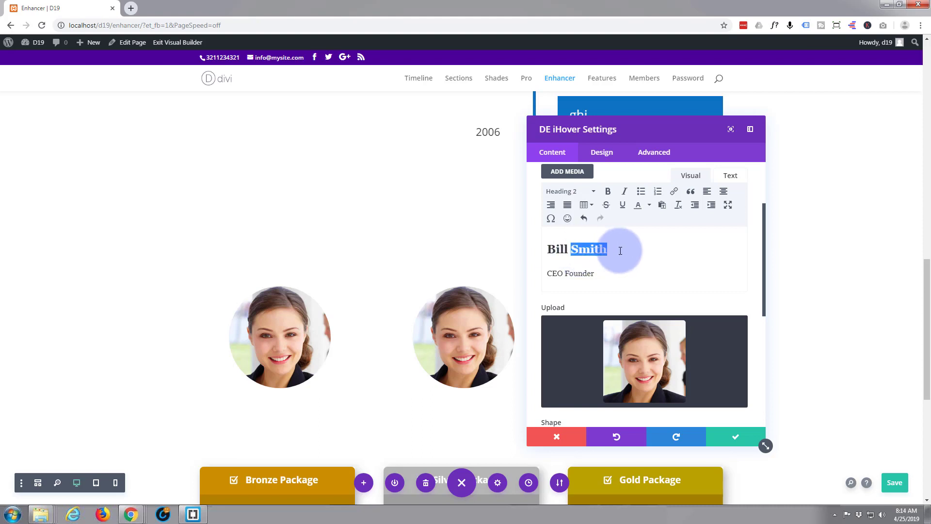
{"action": "type", "text": "Jones"}
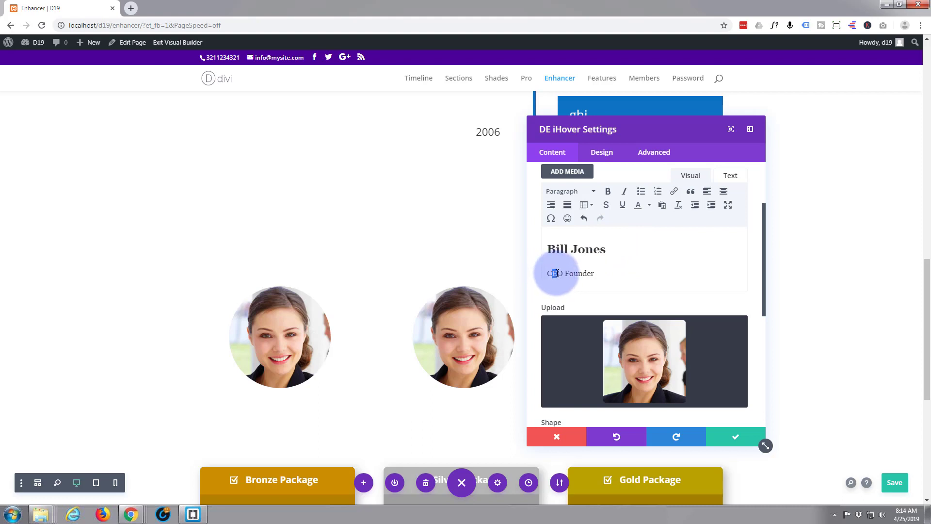
{"action": "double_click", "coordinate": [582, 274]}
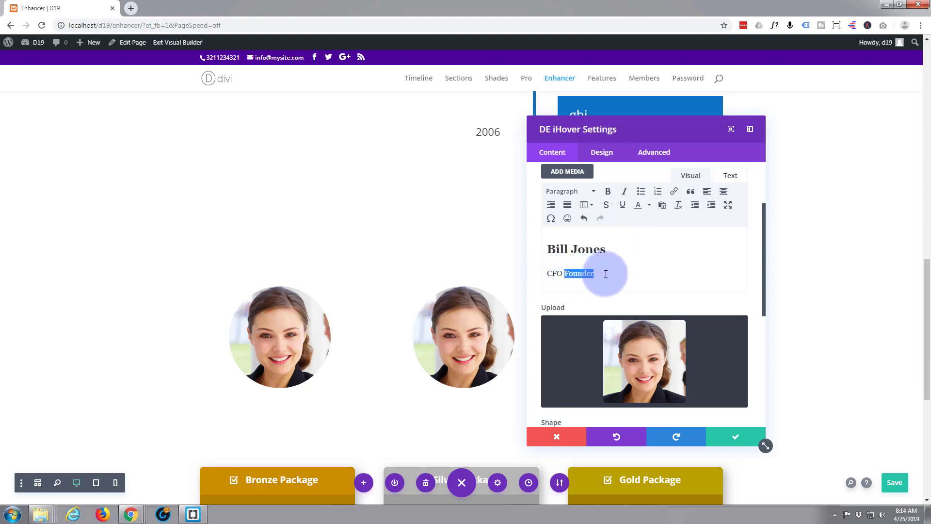
{"action": "type", "text": "Accou"}
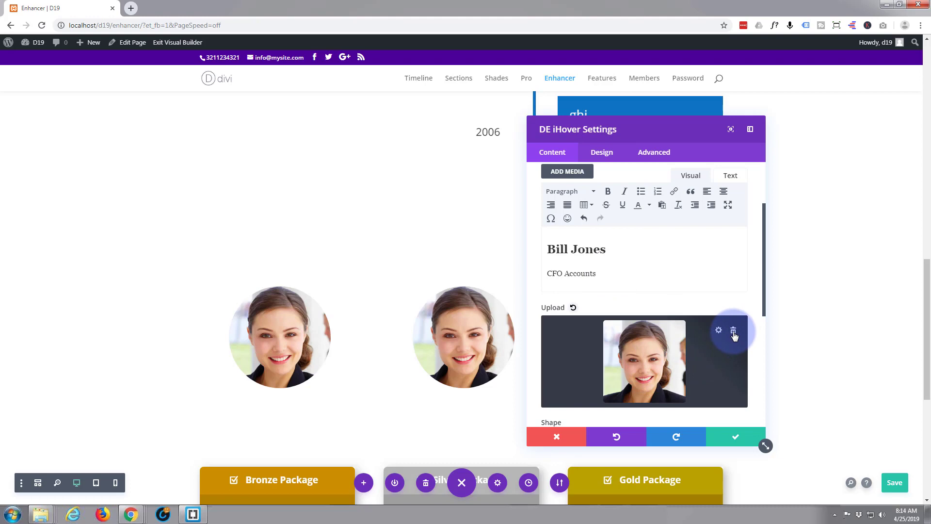
Replace its photo with the man's portrait from the Media Library
{"action": "left_click", "coordinate": [735, 331]}
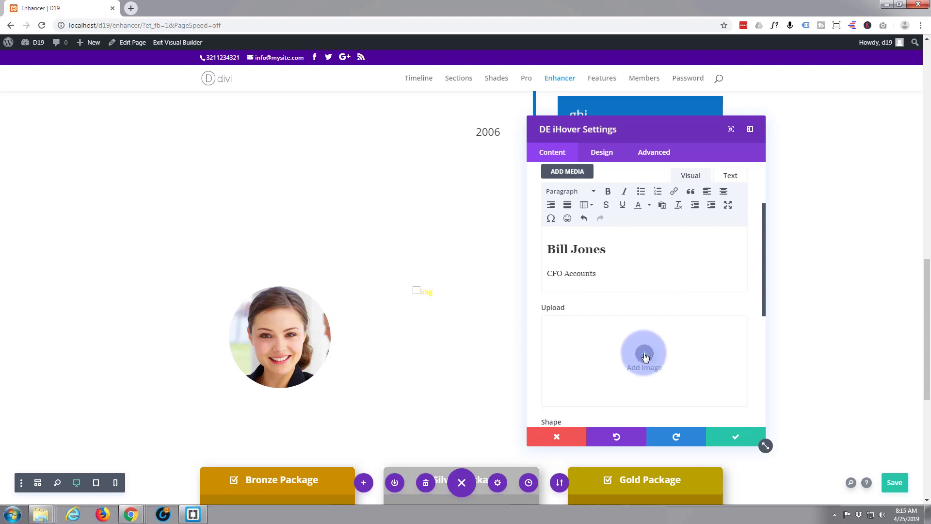
{"action": "left_click", "coordinate": [645, 356]}
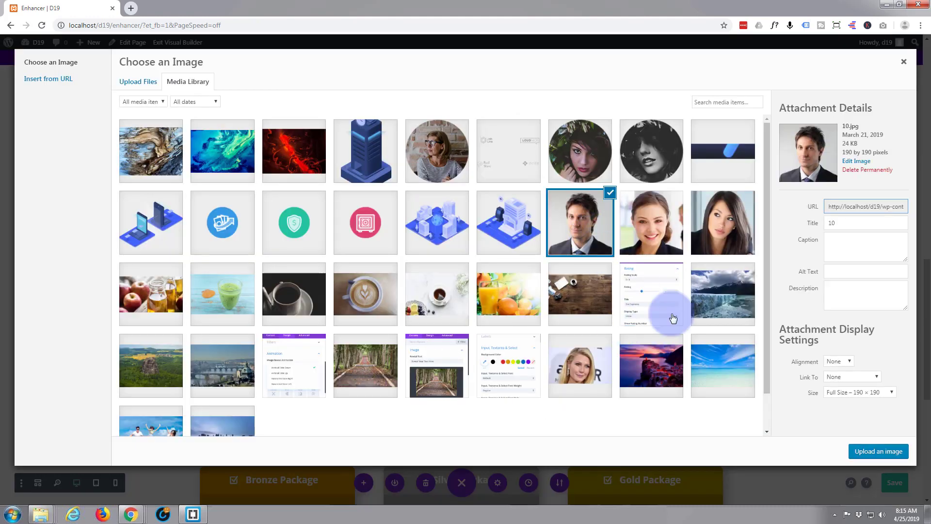
{"action": "mouse_move", "coordinate": [879, 451]}
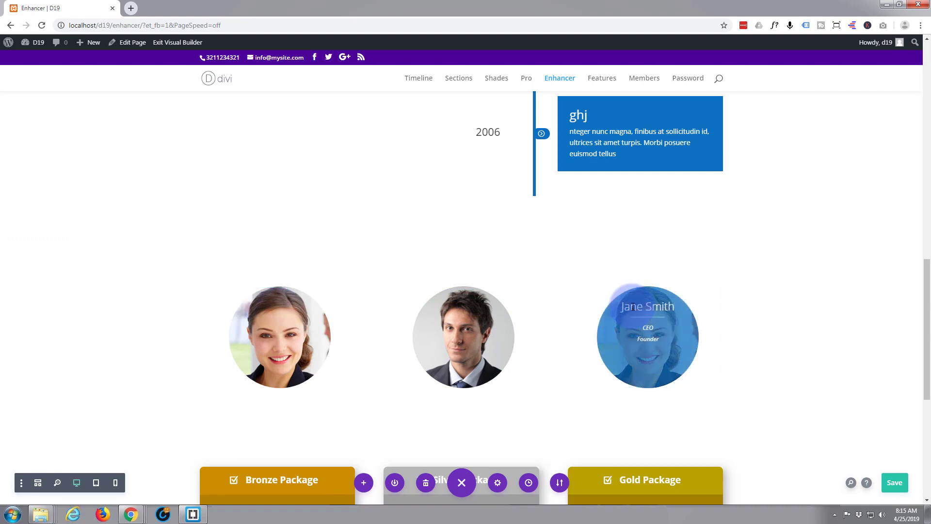
{"action": "left_click", "coordinate": [648, 337]}
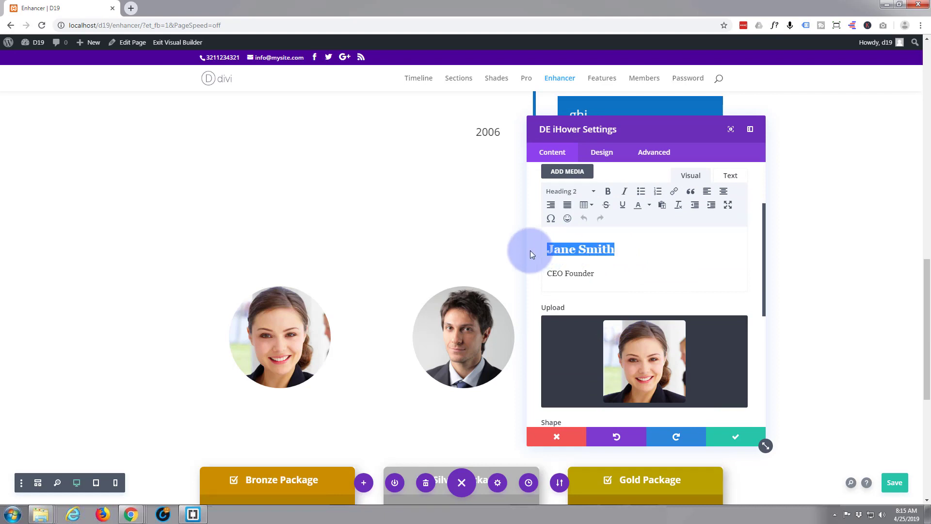
Change the third circle's text to 'Ann Banks', 'CTO Technical'
{"action": "type", "text": "Ann"}
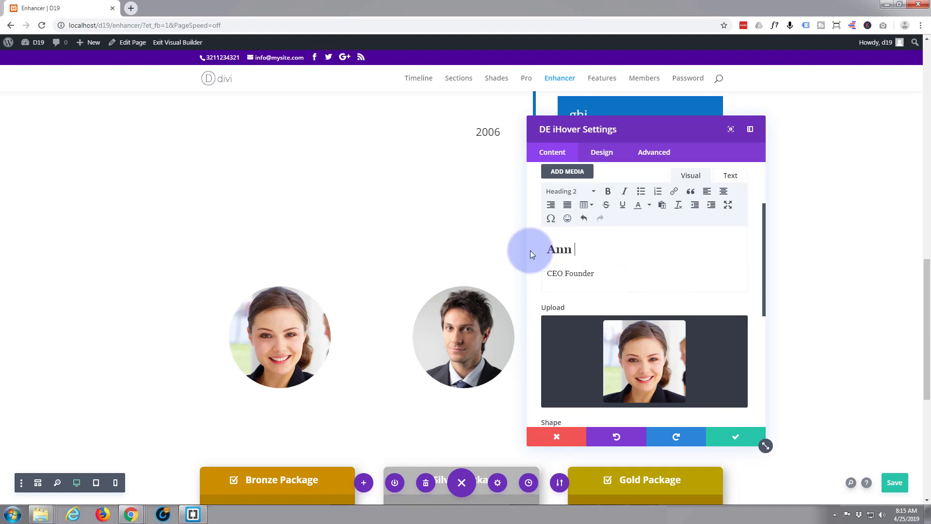
{"action": "type", "text": "Banks"}
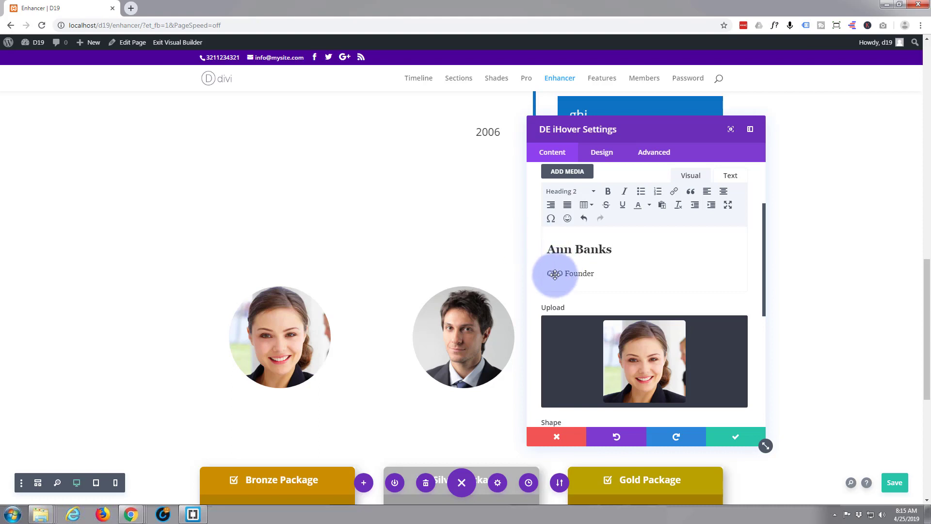
{"action": "left_click", "coordinate": [571, 274]}
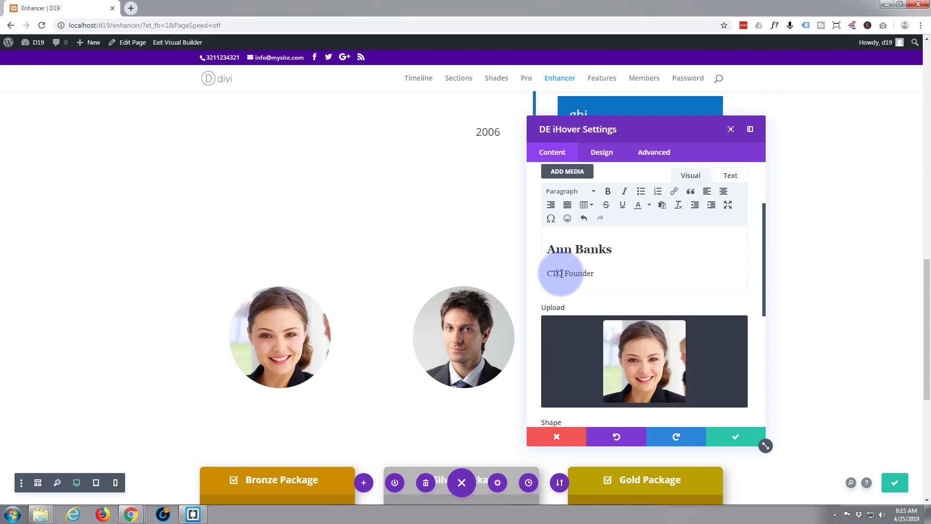
{"action": "double_click", "coordinate": [577, 274]}
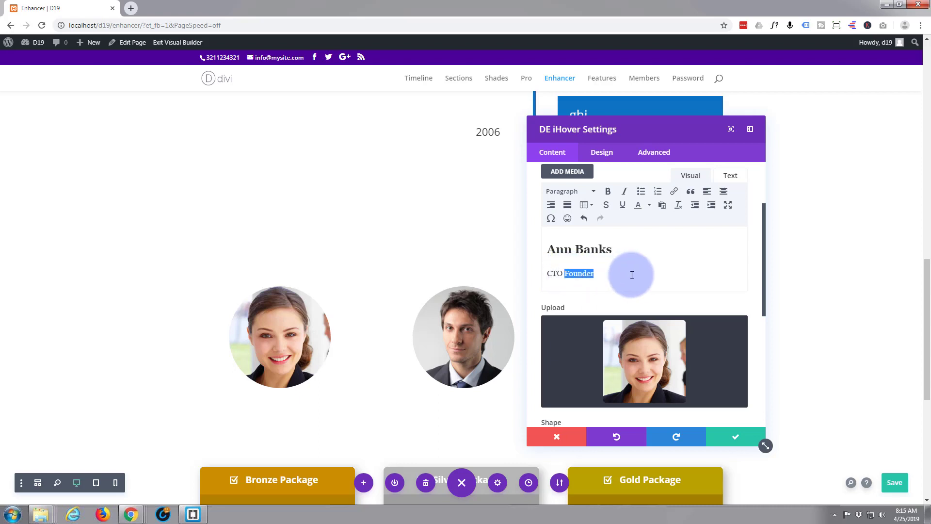
{"action": "type", "text": "Technical"}
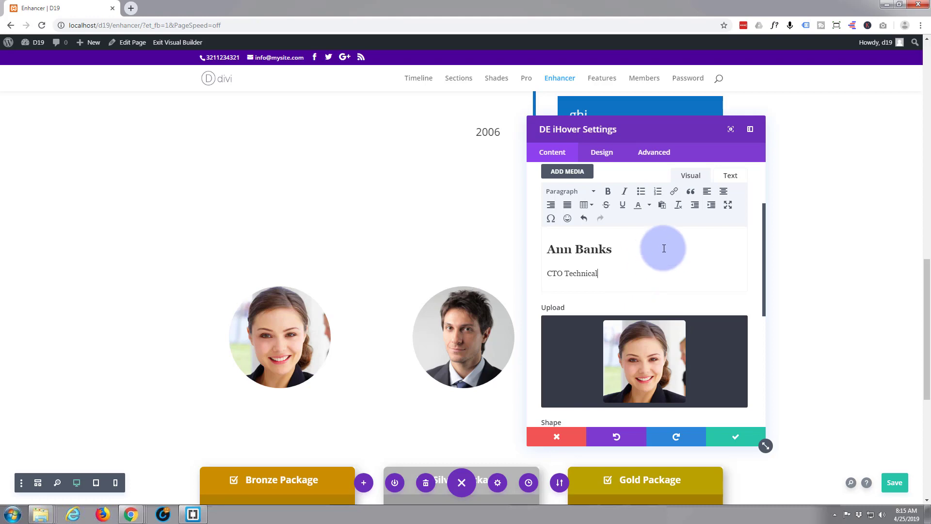
{"action": "mouse_move", "coordinate": [689, 356]}
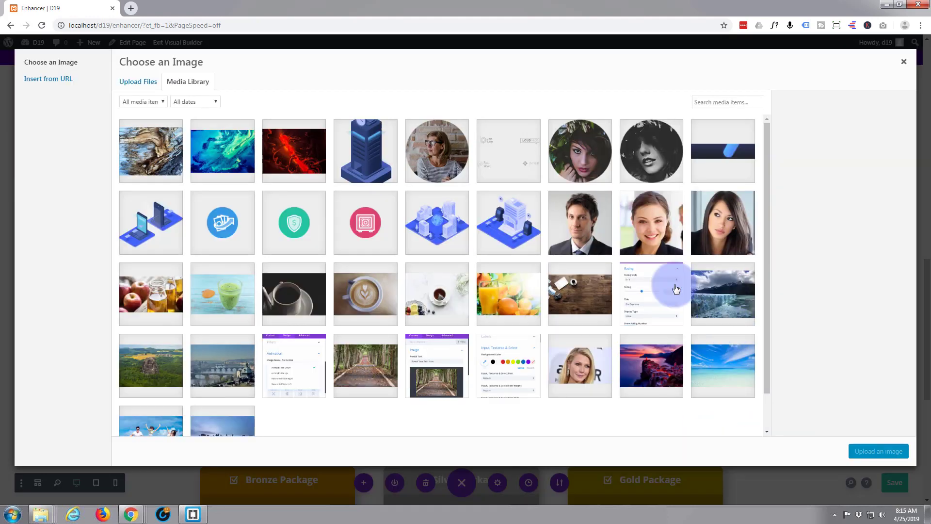
Choose the dark-haired woman's portrait as its photo and save the changes
{"action": "left_click", "coordinate": [722, 223]}
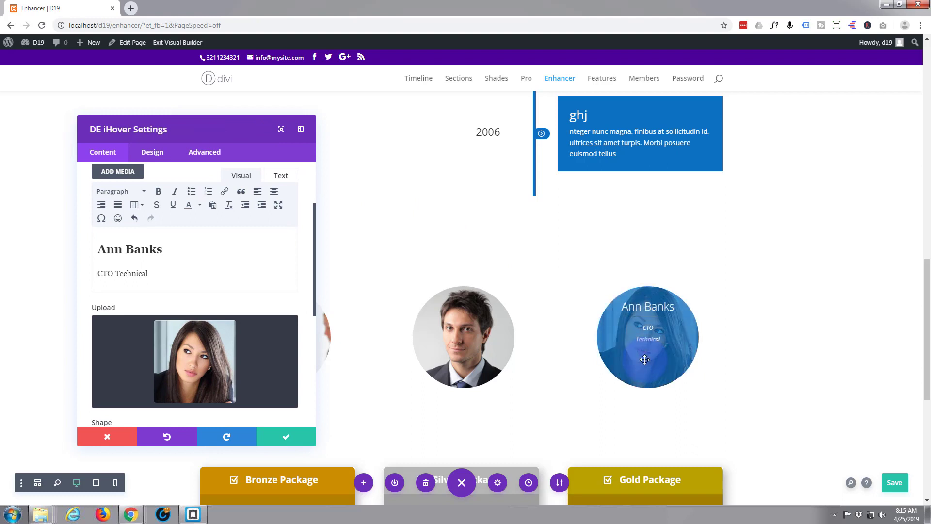
{"action": "left_click", "coordinate": [285, 436]}
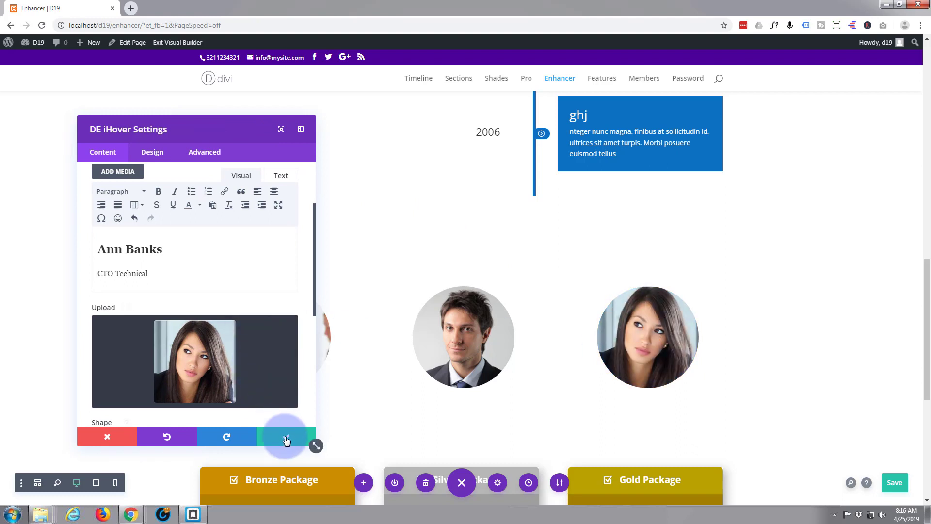
{"action": "left_click", "coordinate": [286, 436]}
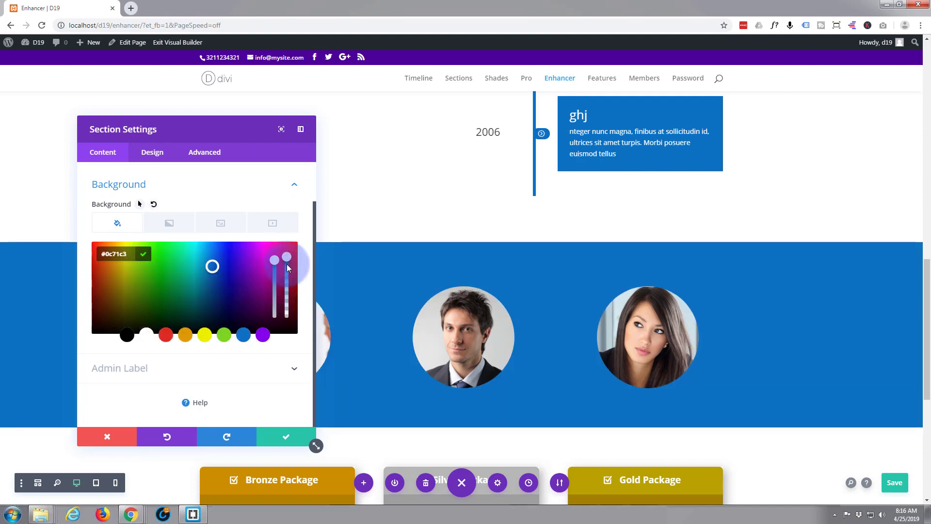
Lower the #0c71c3 section background opacity to 0.39 and save the section settings
{"action": "left_click_drag", "start_coordinate": [287, 261], "coordinate": [288, 291]}
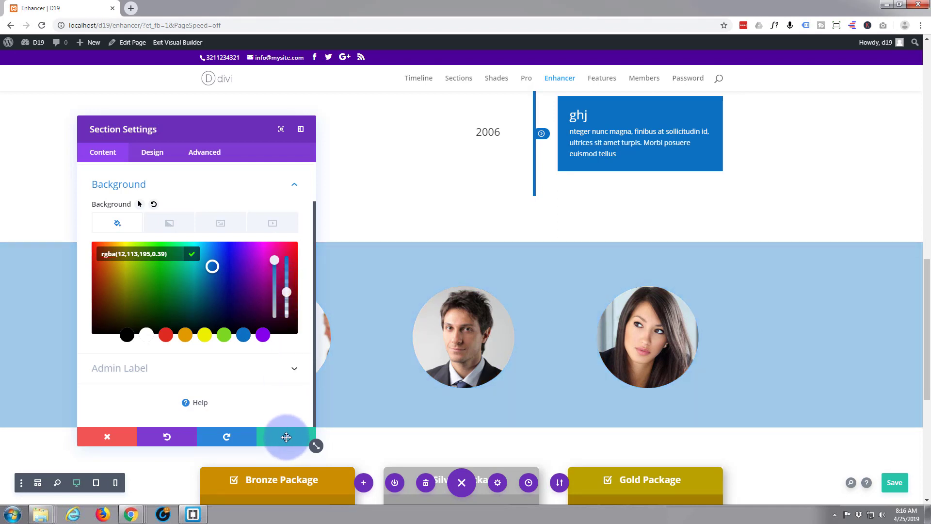
{"action": "left_click", "coordinate": [107, 436]}
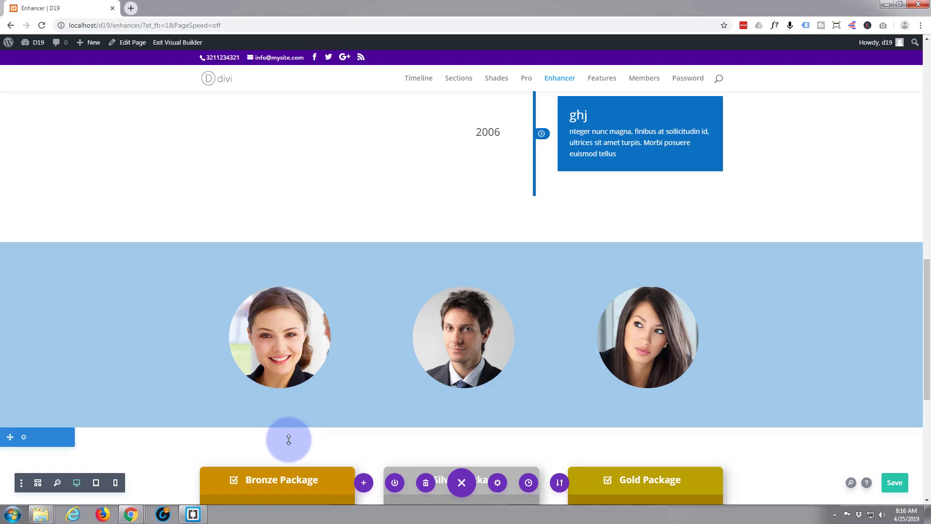
{"action": "left_click", "coordinate": [462, 482]}
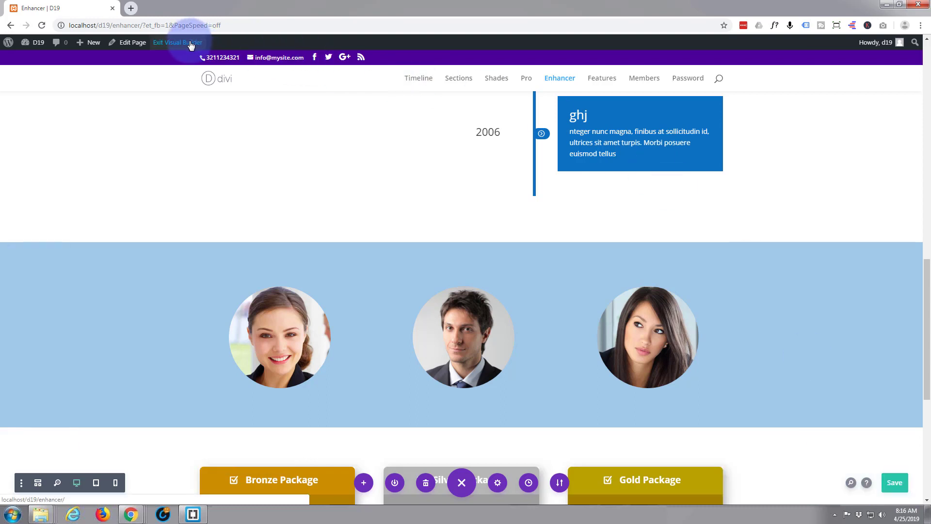
Exit the Visual Builder and scroll the live page down to the team section
{"action": "left_click", "coordinate": [178, 42]}
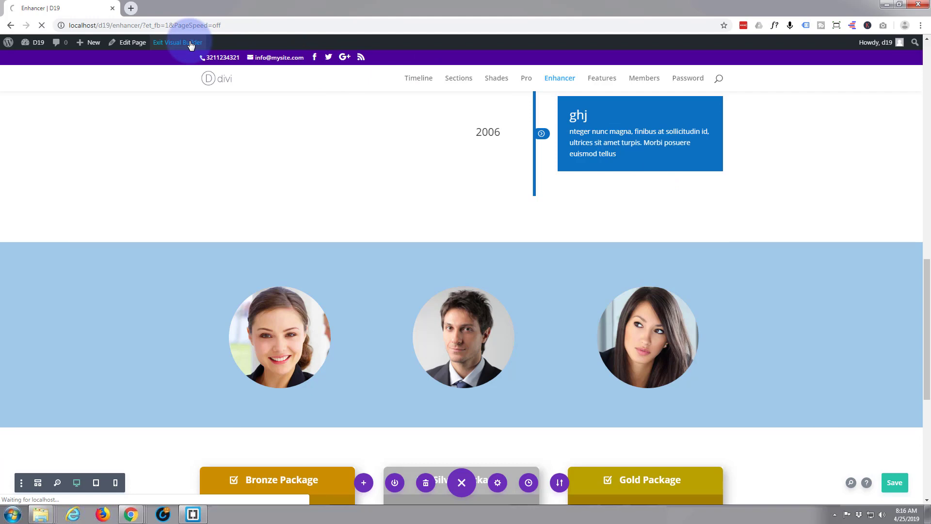
{"action": "left_click", "coordinate": [177, 42]}
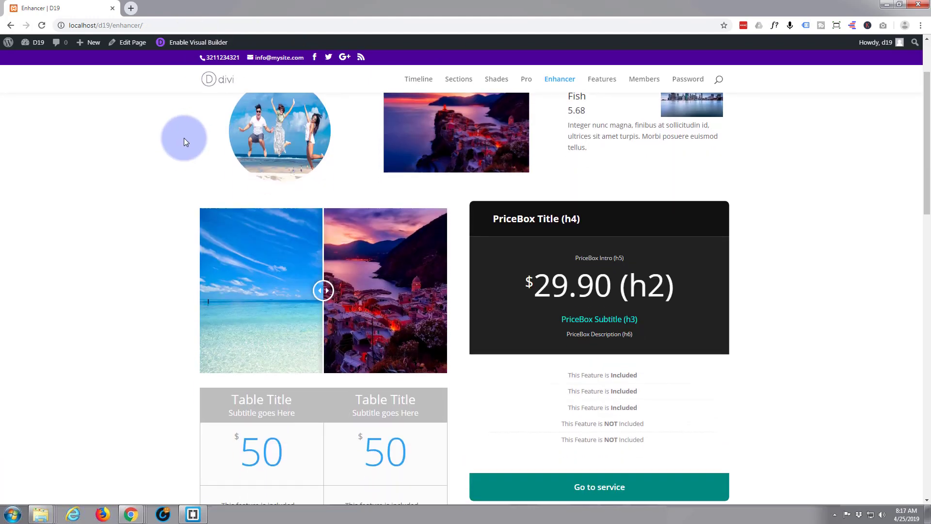
{"action": "scroll", "scroll_direction": "down", "scroll_amount": 3}
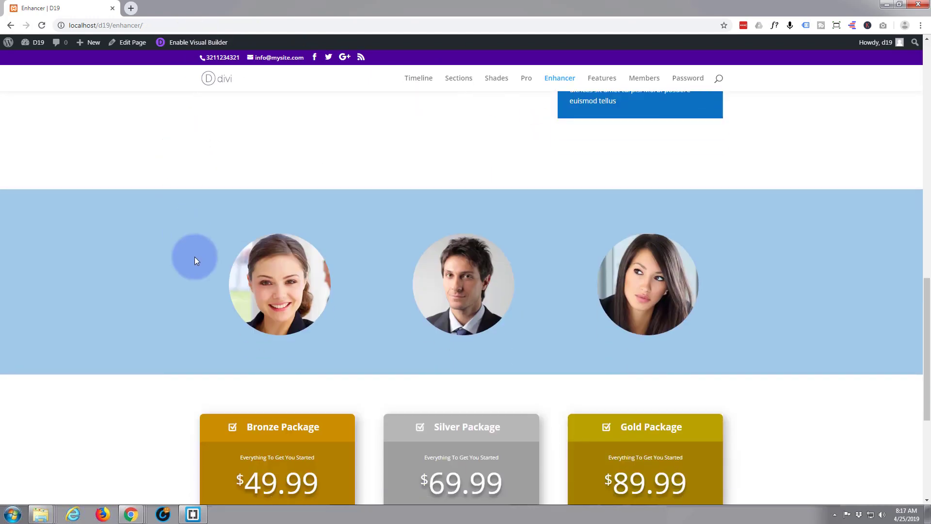
{"action": "scroll", "scroll_direction": "down", "scroll_amount": 3}
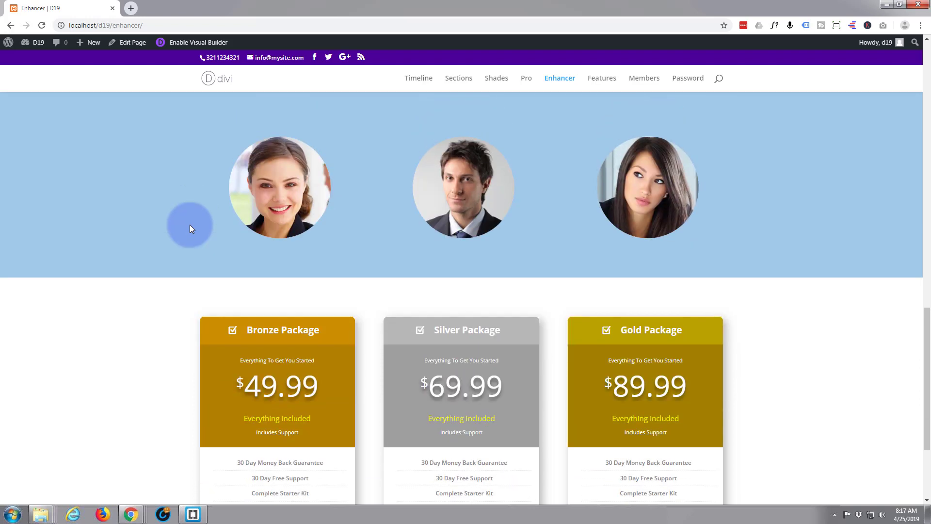
{"action": "mouse_move", "coordinate": [279, 187]}
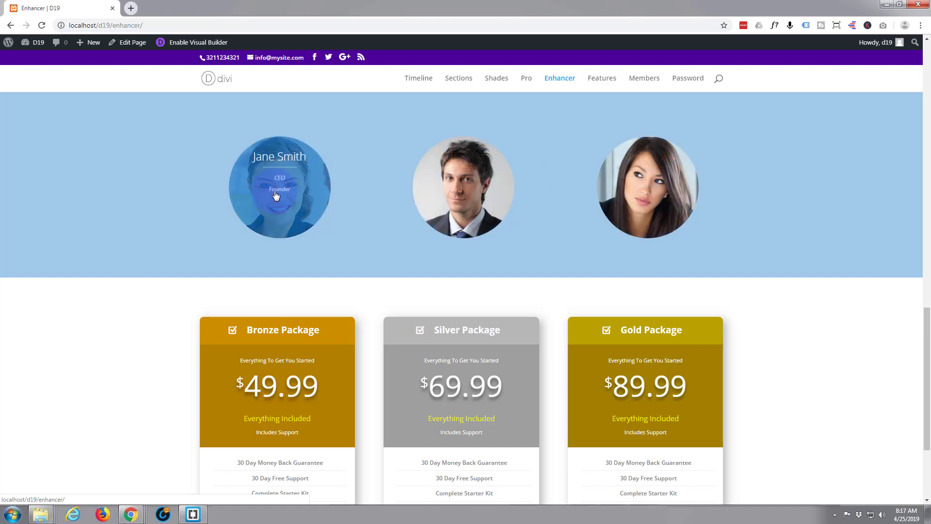
{"action": "mouse_move", "coordinate": [475, 198]}
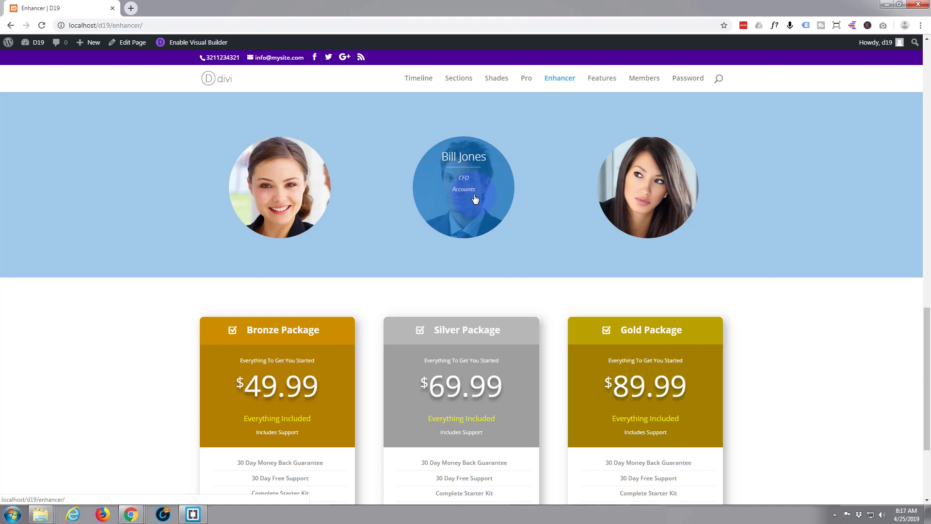